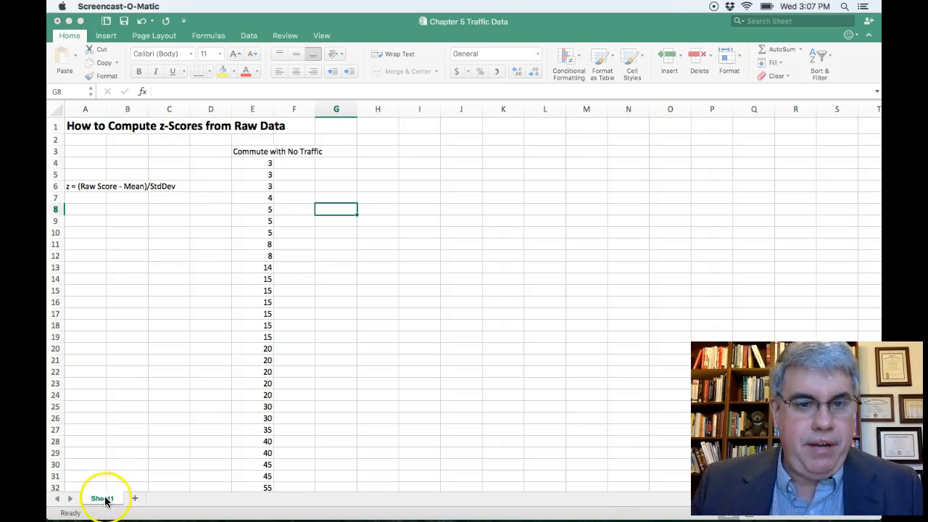
pyautogui.moveTo(192, 372)
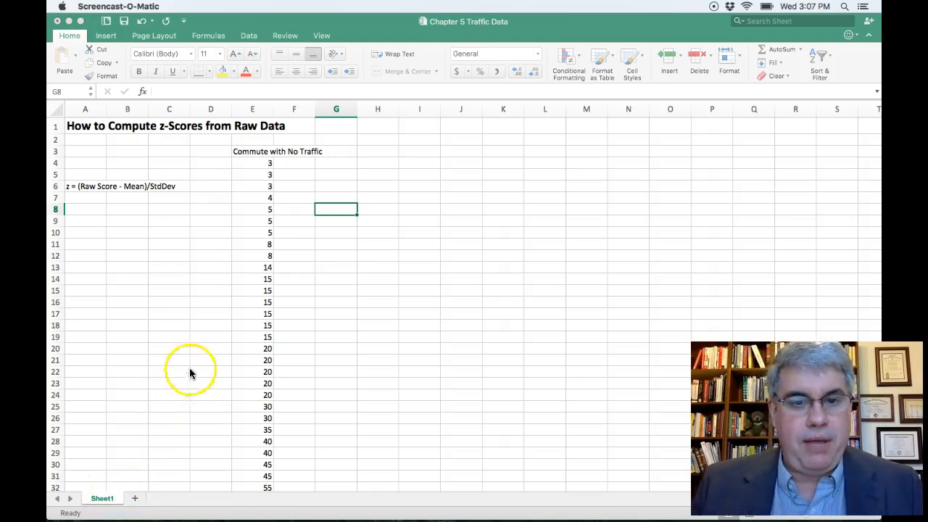
pyautogui.moveTo(228, 170)
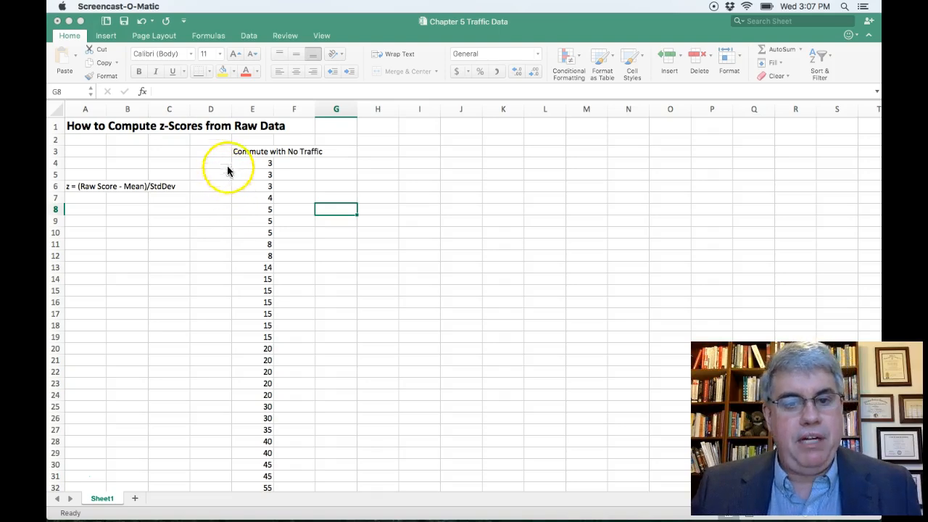
pyautogui.moveTo(235, 158)
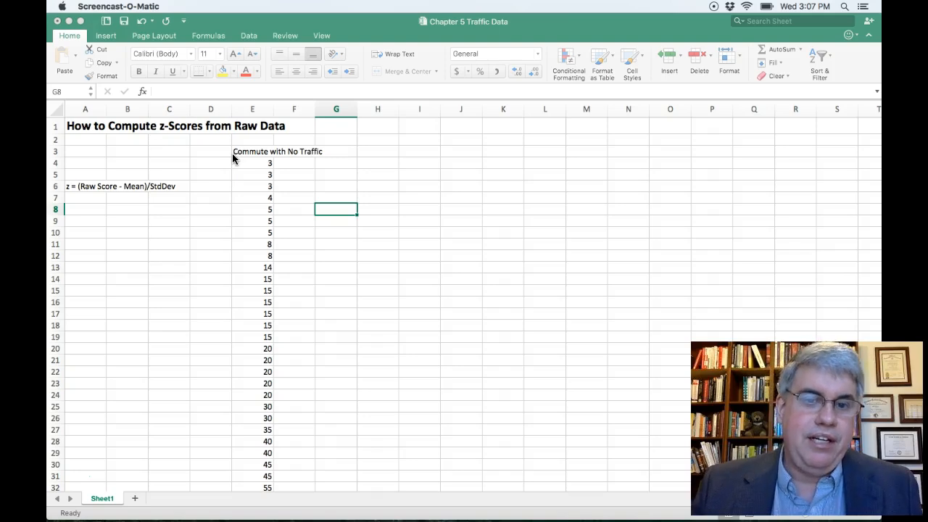
pyautogui.moveTo(230, 166)
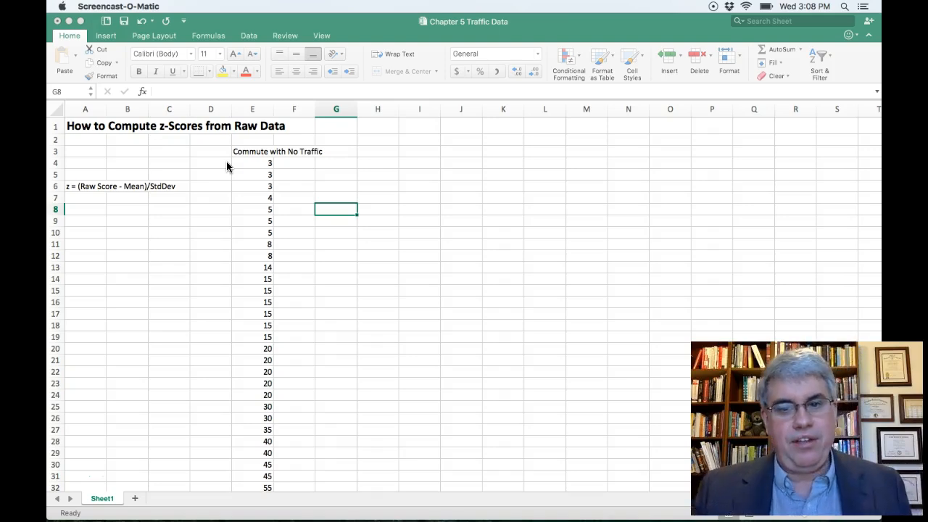
pyautogui.moveTo(235, 174)
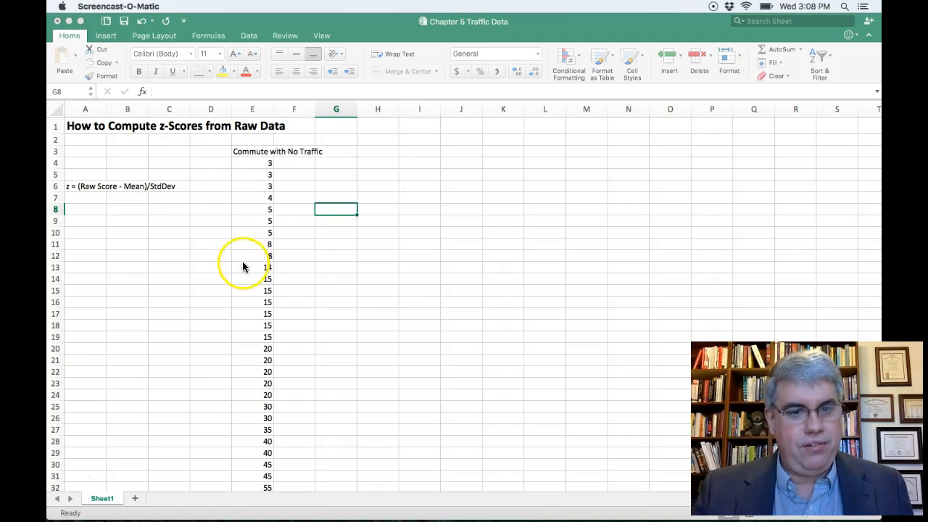
pyautogui.moveTo(246, 166)
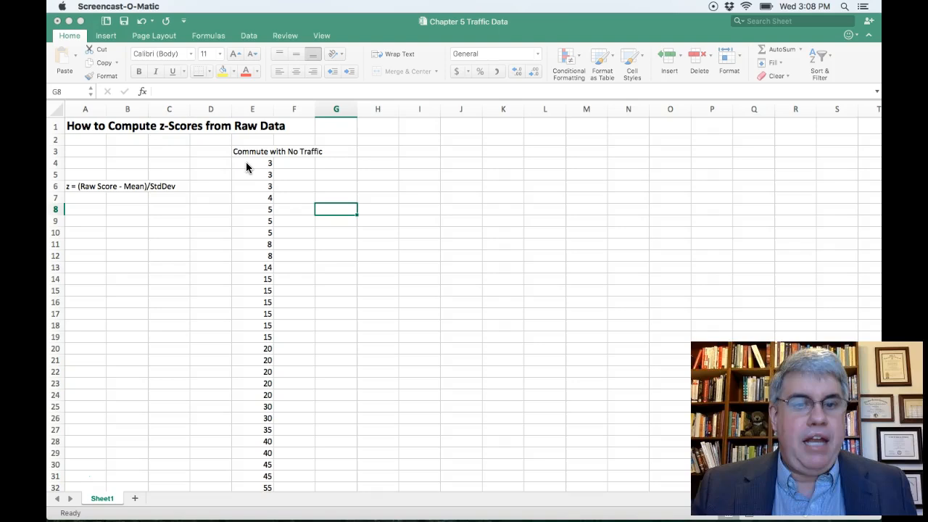
pyautogui.moveTo(245, 179)
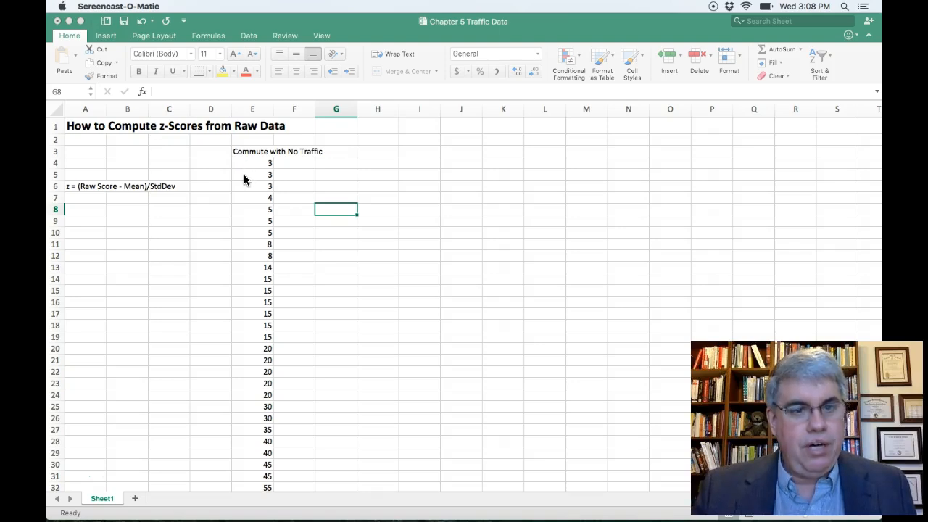
pyautogui.moveTo(293, 190)
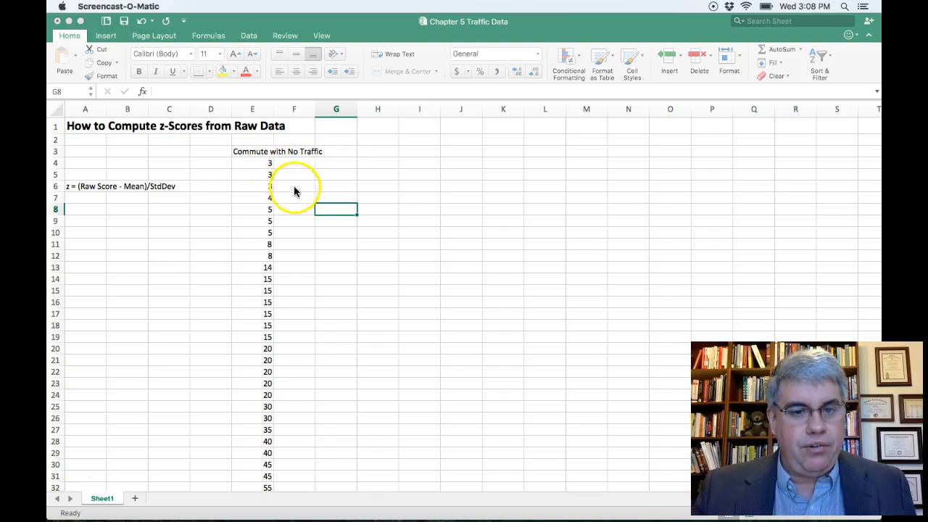
pyautogui.moveTo(297, 344)
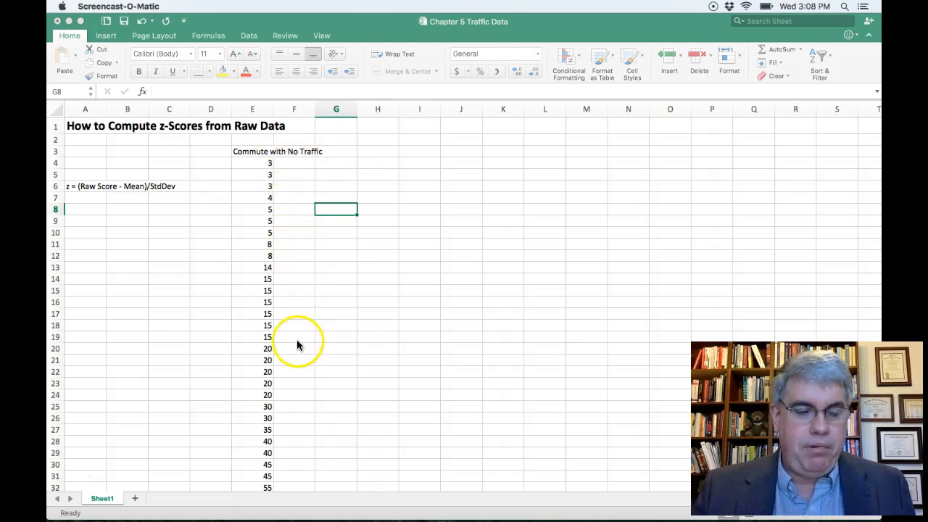
pyautogui.moveTo(61, 250)
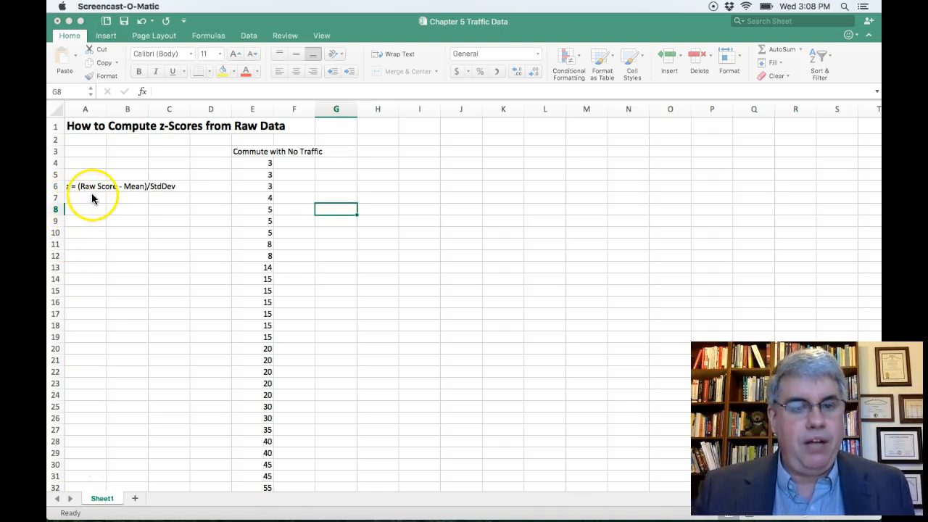
pyautogui.moveTo(136, 198)
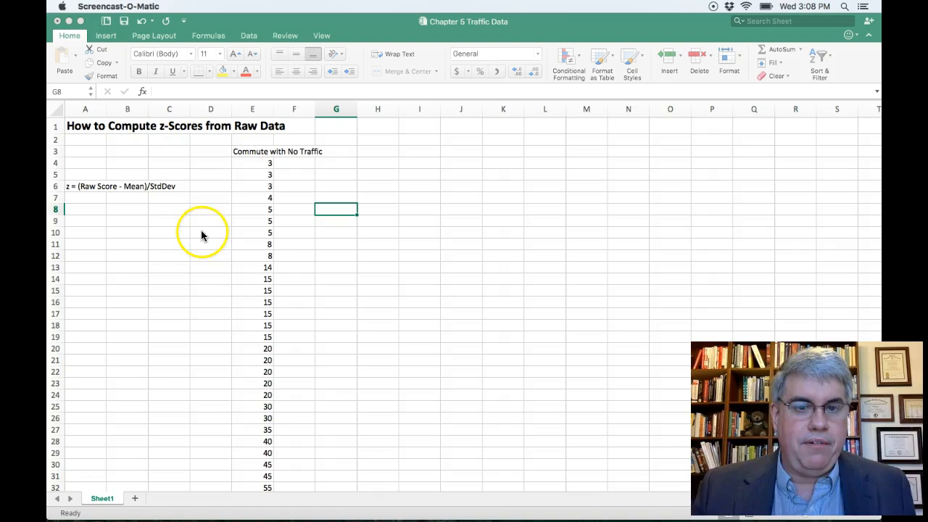
pyautogui.moveTo(132, 201)
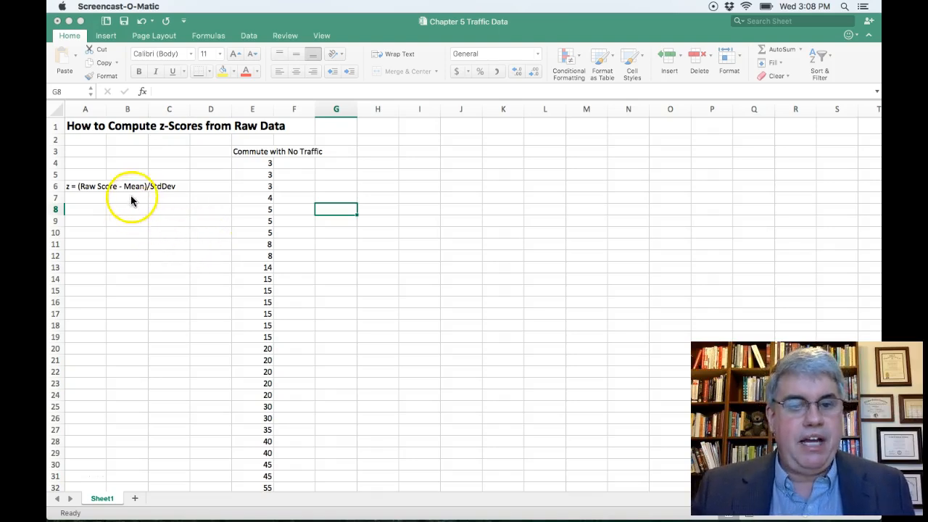
pyautogui.moveTo(152, 216)
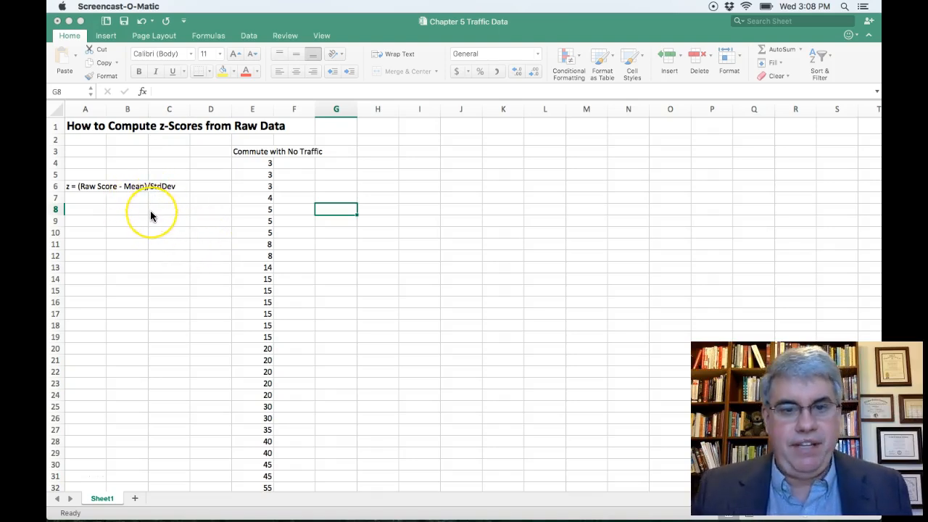
pyautogui.moveTo(76, 197)
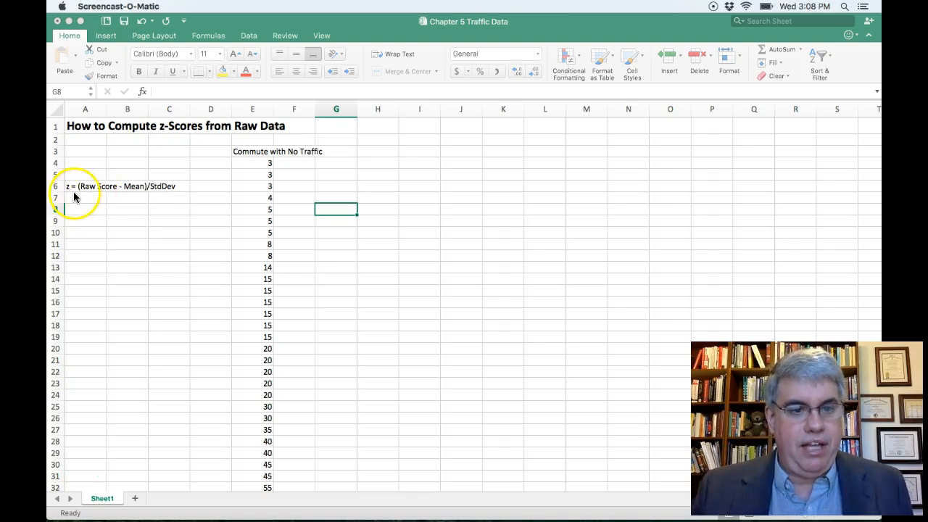
pyautogui.moveTo(244, 171)
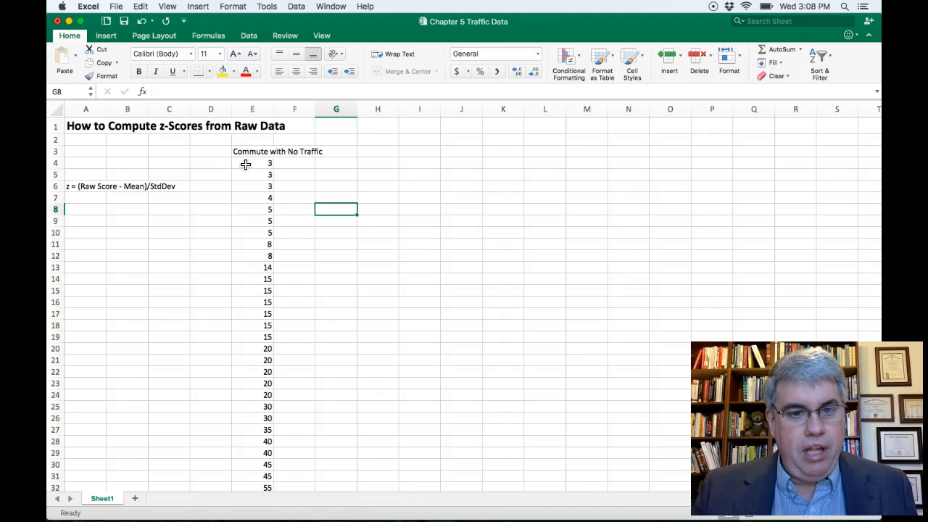
# - Convert the Commute with No Traffic range $E$3:$E$39 into a table with headers
pyautogui.click(253, 162)
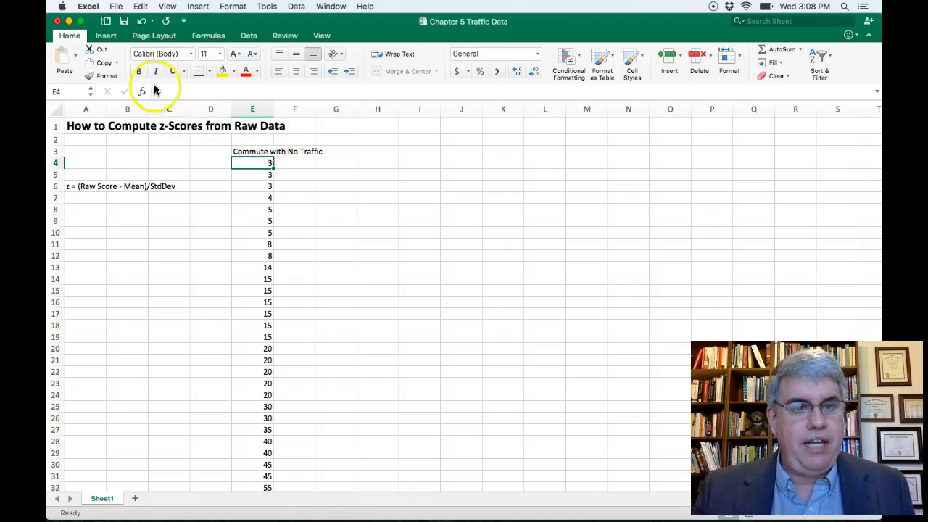
pyautogui.click(105, 35)
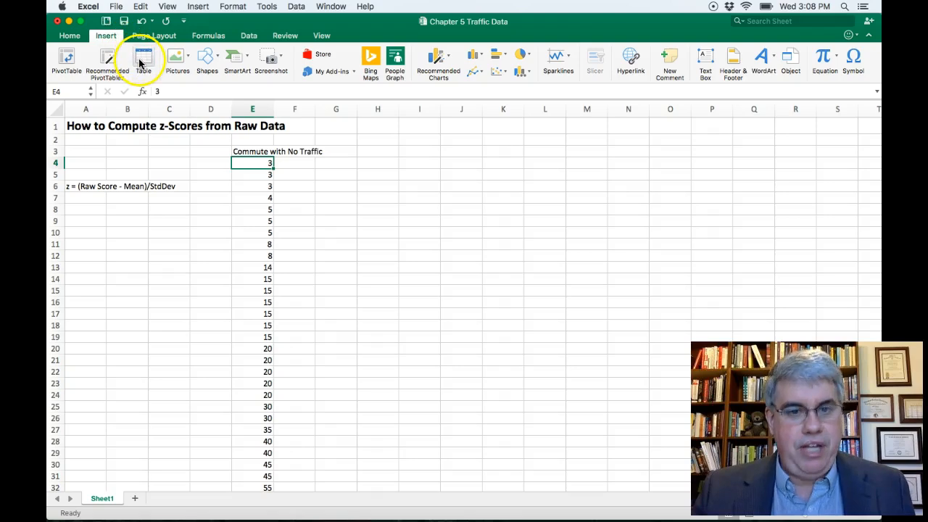
pyautogui.click(142, 60)
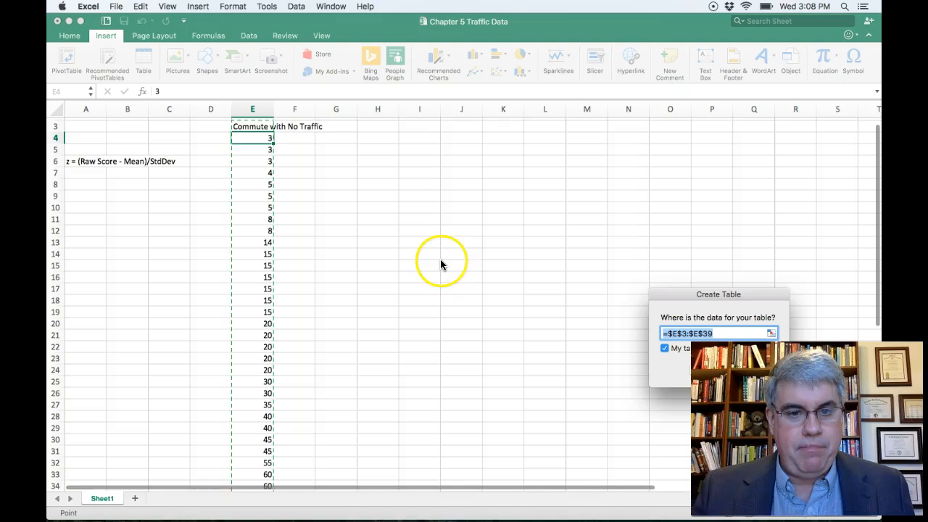
pyautogui.scroll(-3)
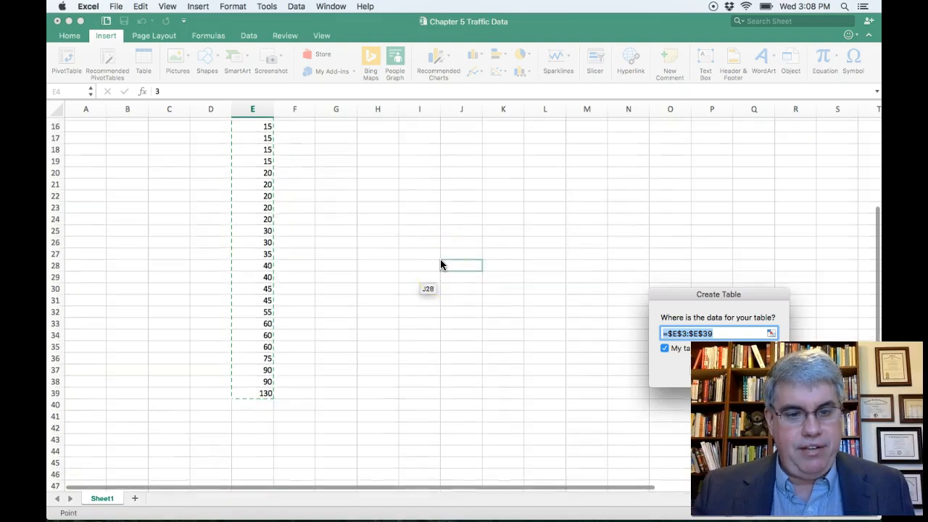
pyautogui.scroll(3)
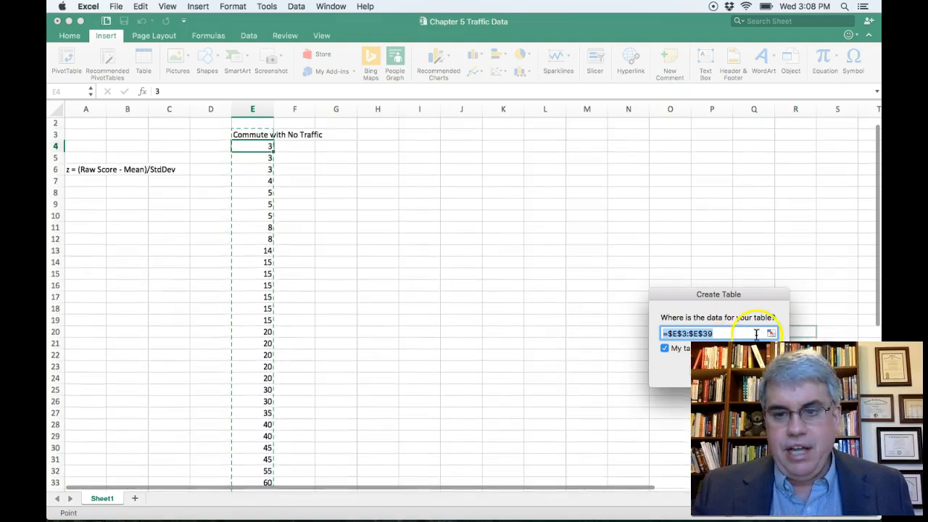
pyautogui.moveTo(336, 170)
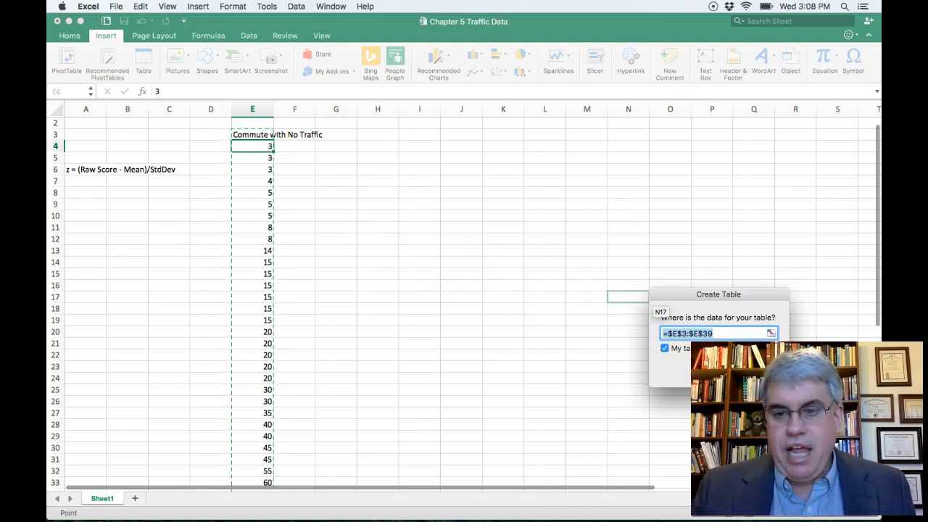
pyautogui.click(717, 370)
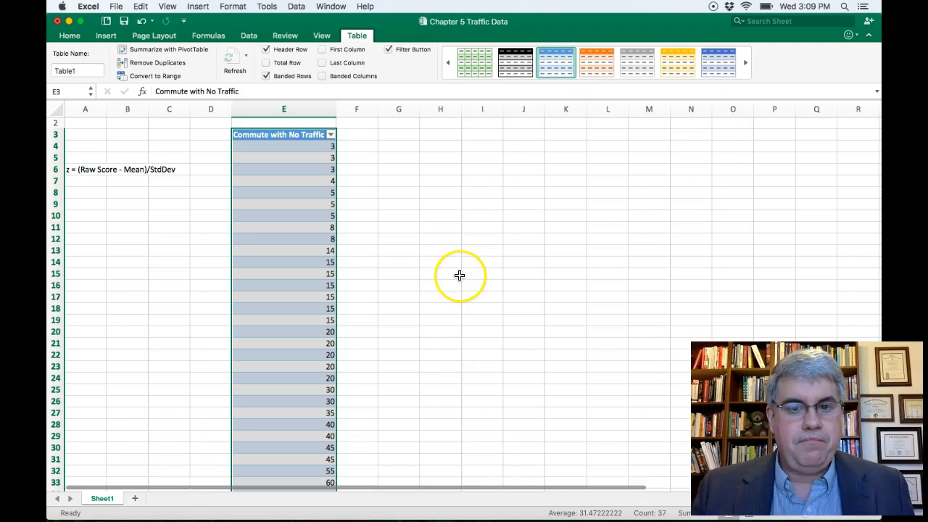
pyautogui.moveTo(377, 171)
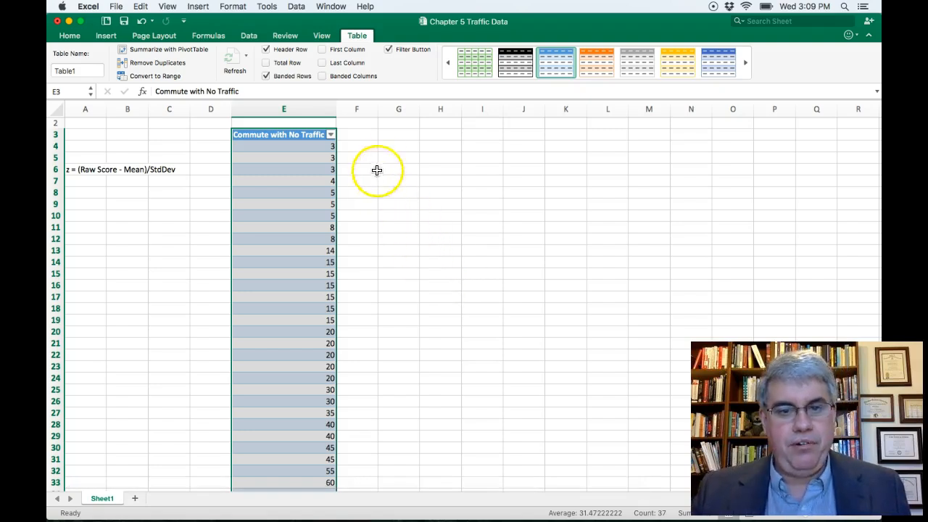
# - Enter the header 'z-Score of Commute with NT' in cell F3
pyautogui.click(356, 134)
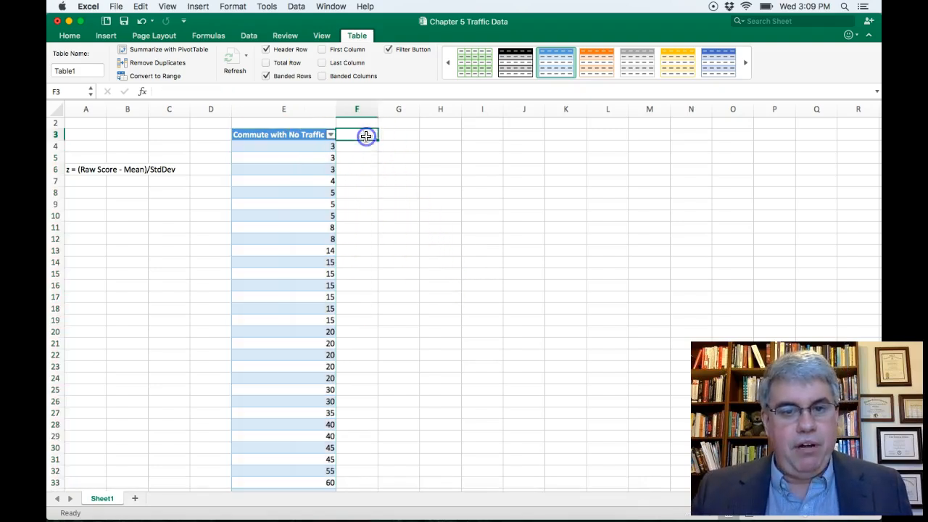
pyautogui.click(70, 35)
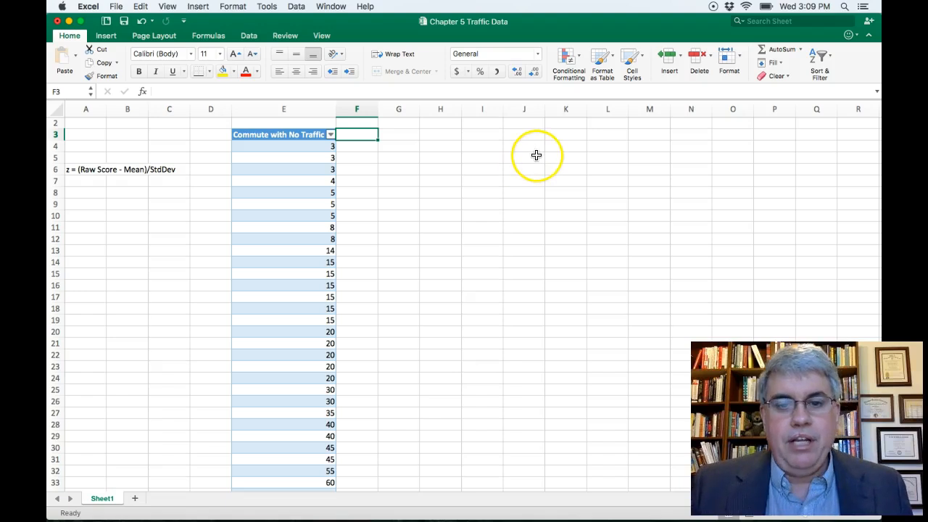
pyautogui.moveTo(523, 163)
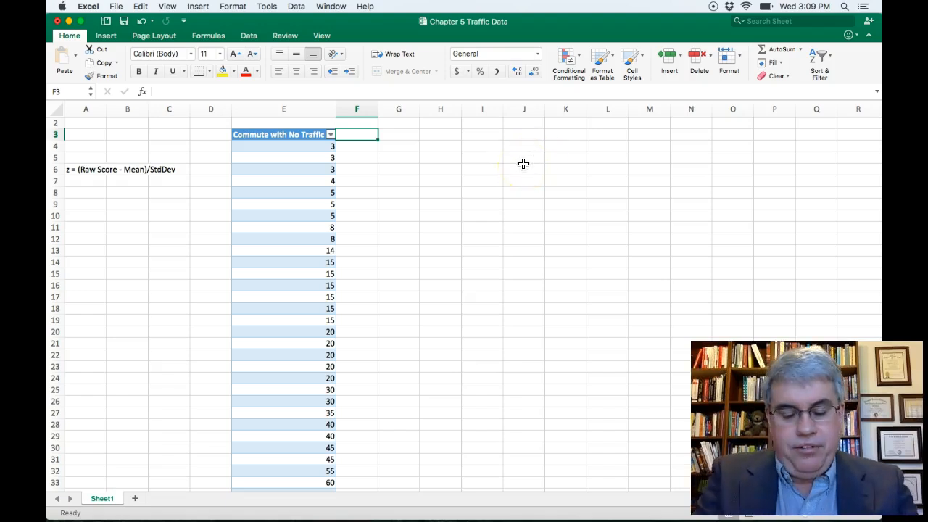
pyautogui.write('d')
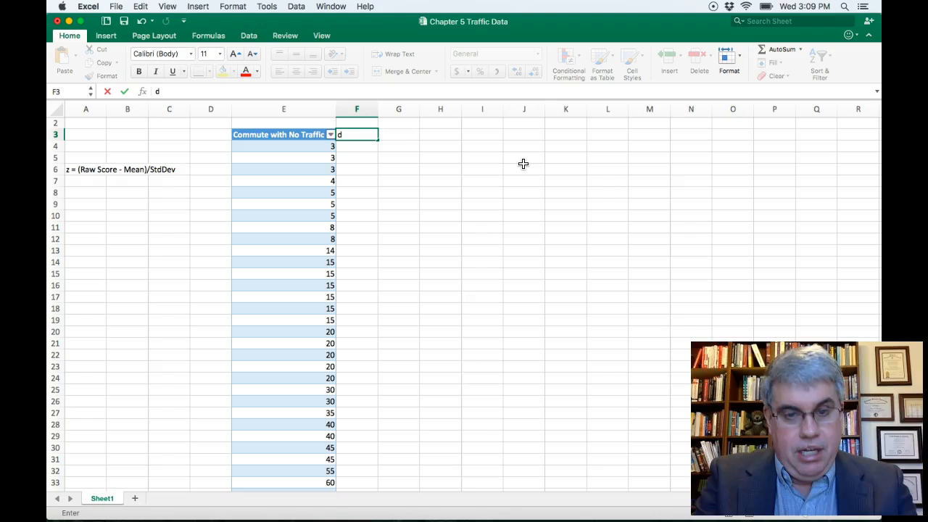
pyautogui.write('z')
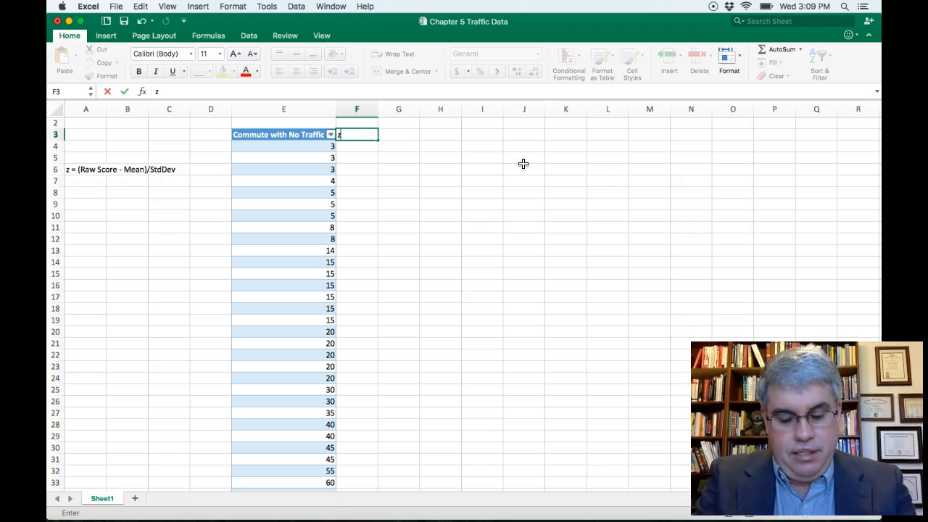
pyautogui.write('-Score of')
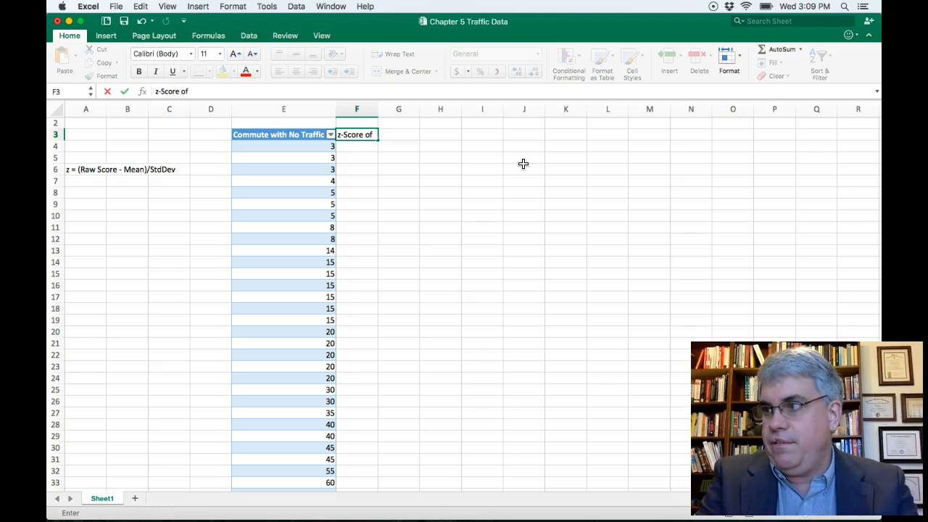
pyautogui.write('co')
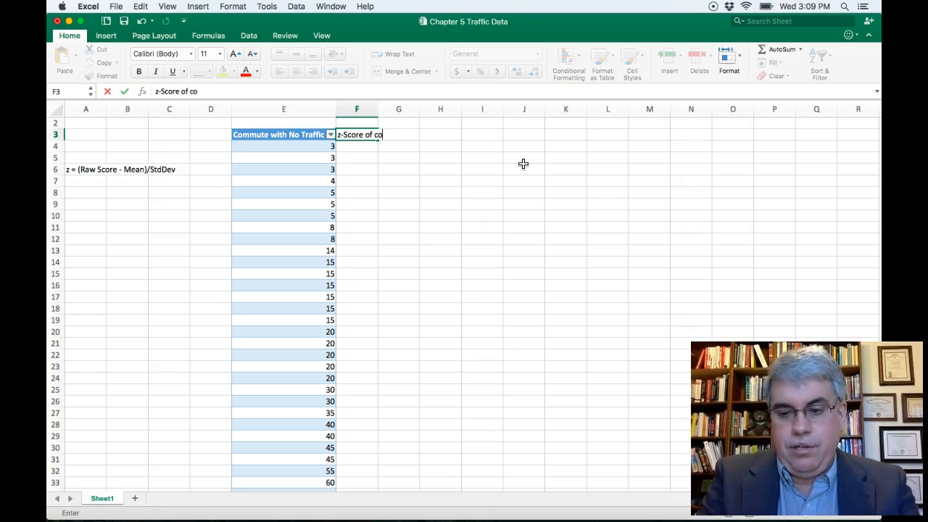
pyautogui.write('mm')
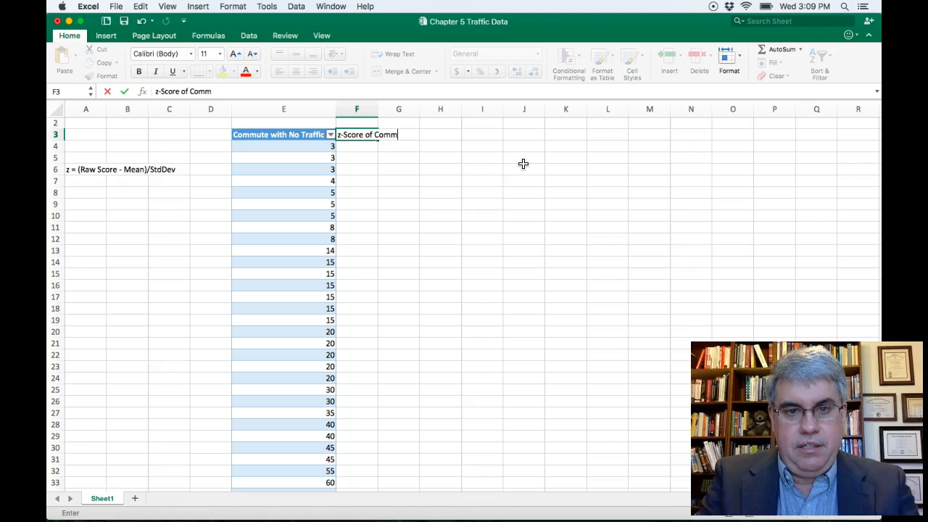
pyautogui.write('ute with')
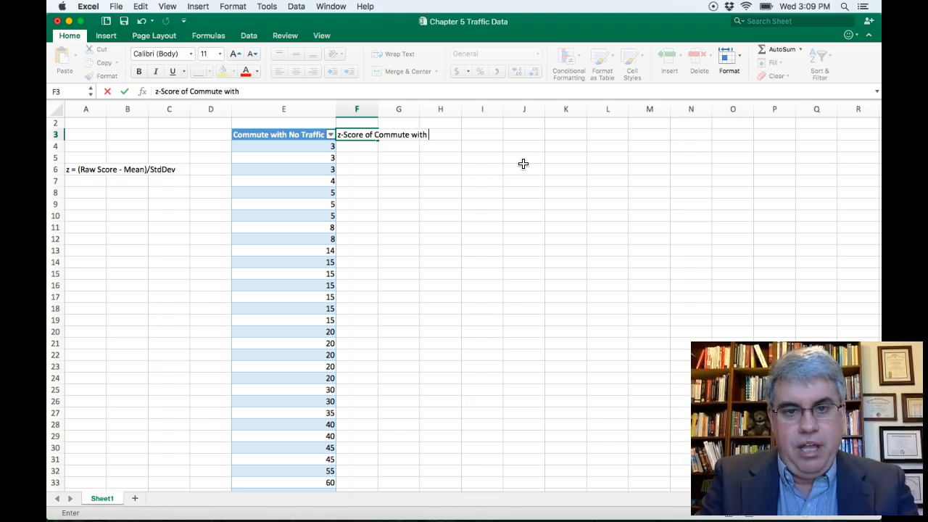
pyautogui.write('NT')
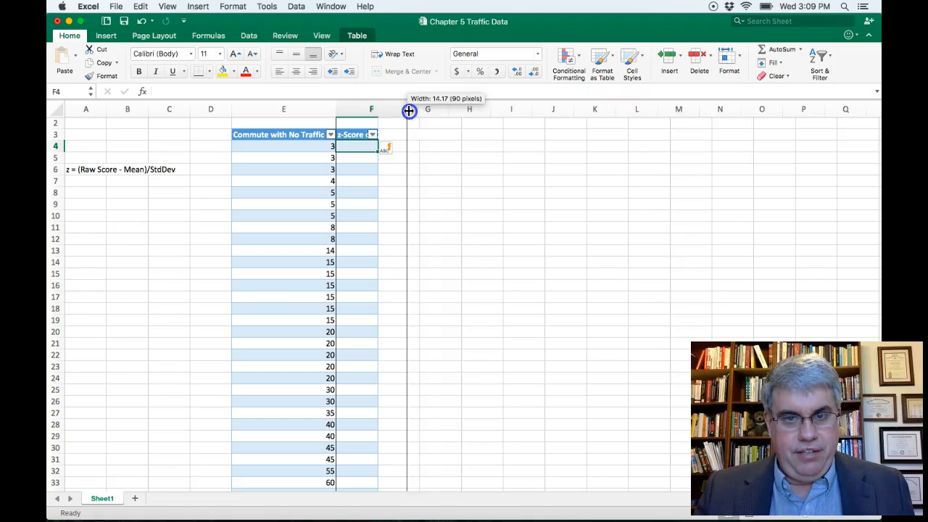
# - Widen column F until the full header is visible
pyautogui.moveTo(408, 111); pyautogui.dragTo(418, 111)
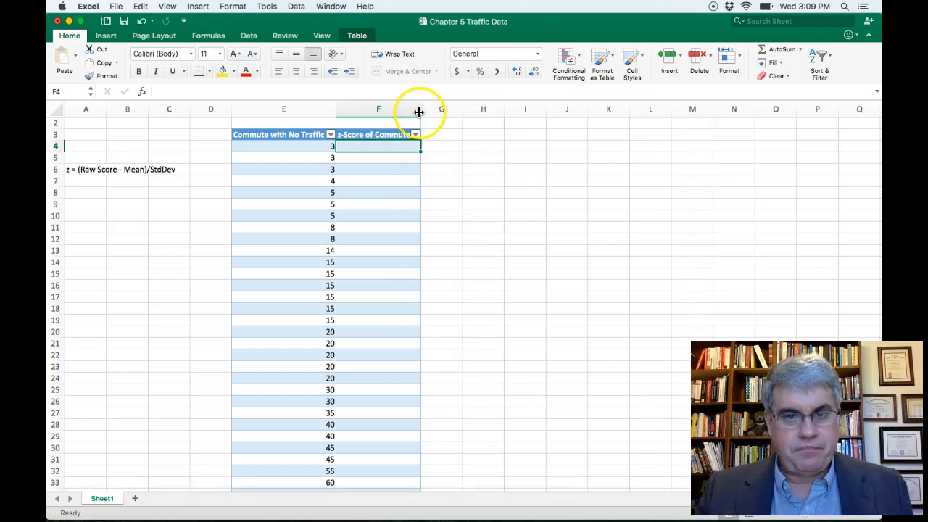
pyautogui.moveTo(419, 109); pyautogui.dragTo(442, 110)
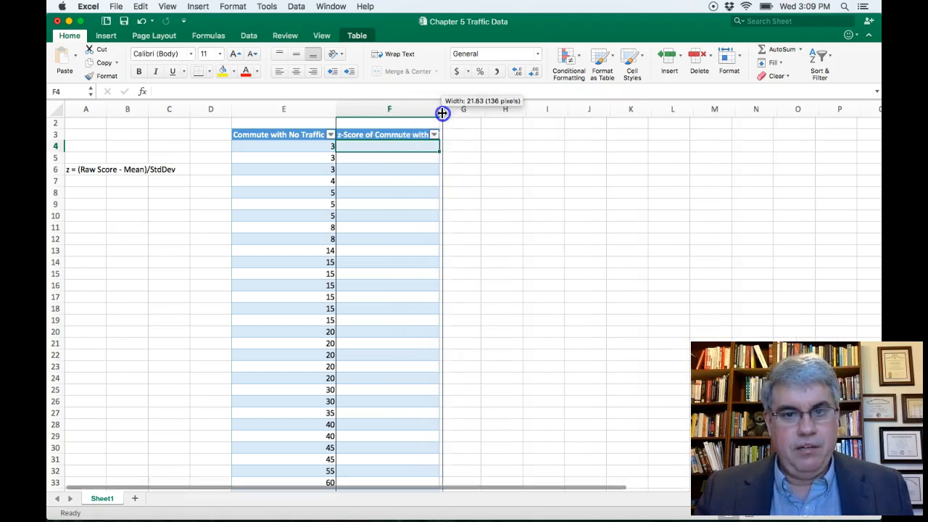
pyautogui.moveTo(443, 113); pyautogui.dragTo(453, 113)
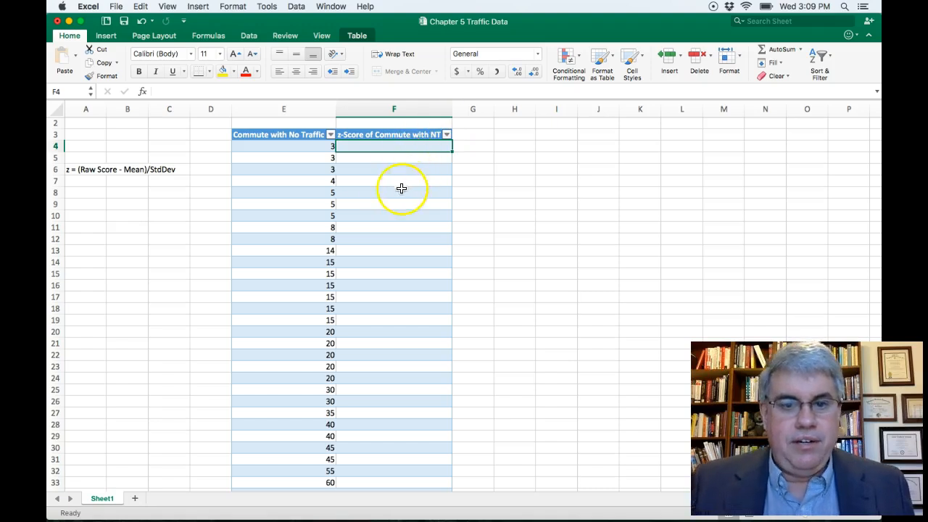
pyautogui.moveTo(292, 139)
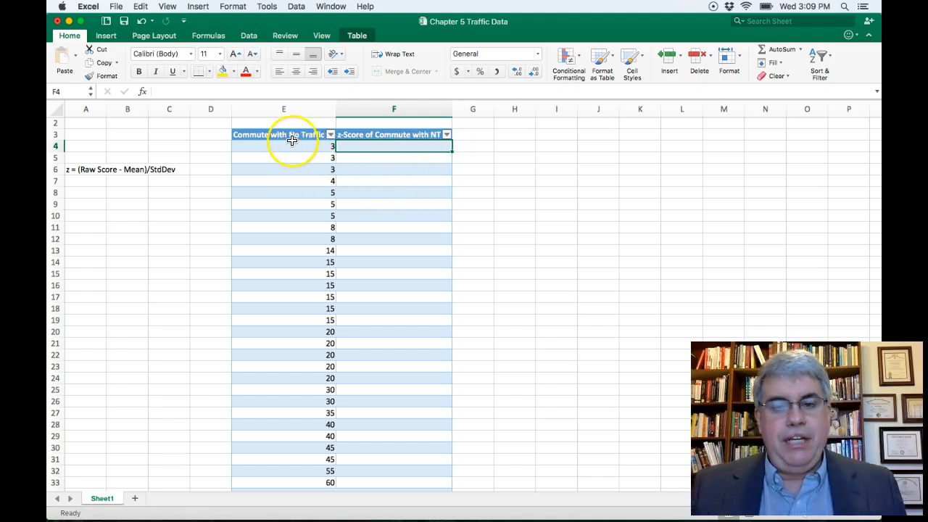
pyautogui.moveTo(288, 152)
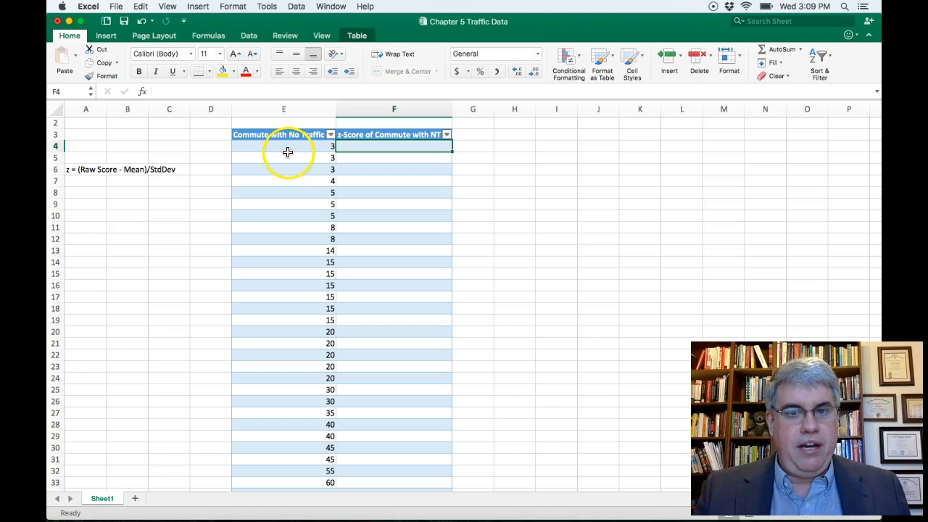
pyautogui.moveTo(274, 150)
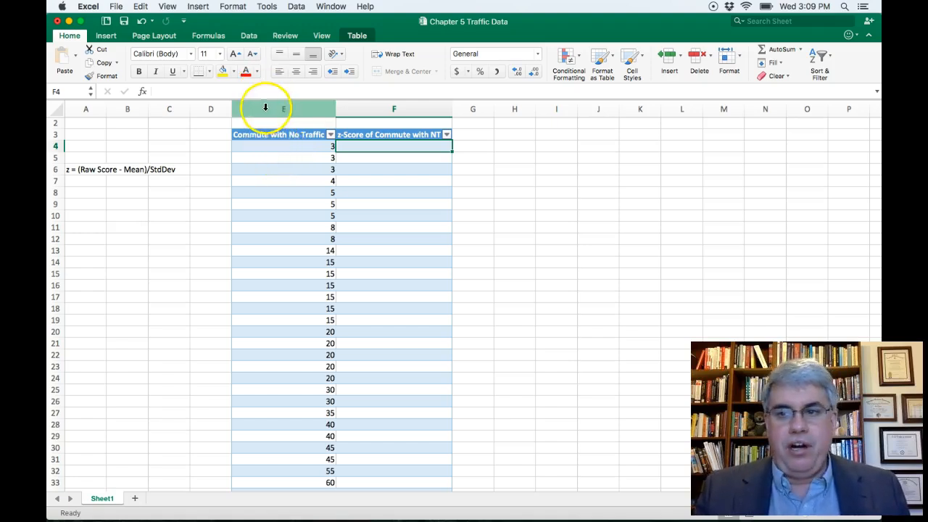
pyautogui.moveTo(264, 134)
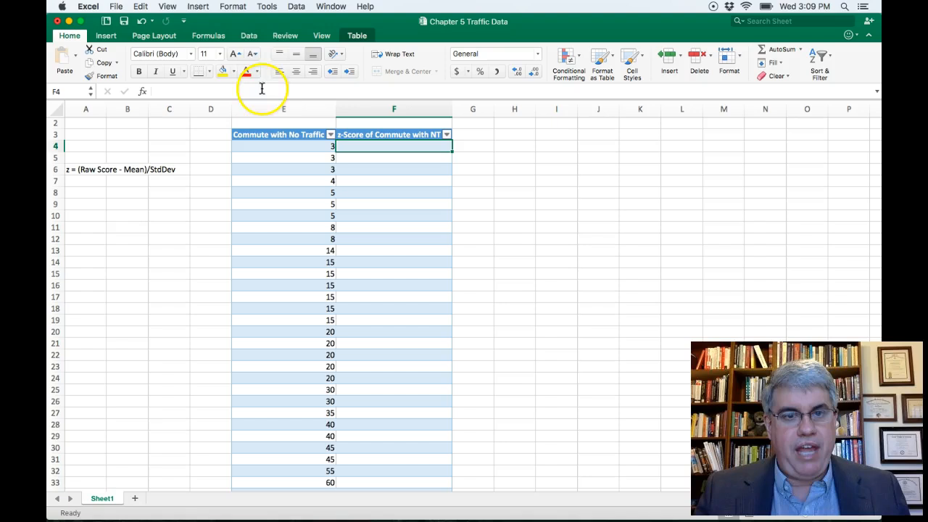
pyautogui.click(249, 35)
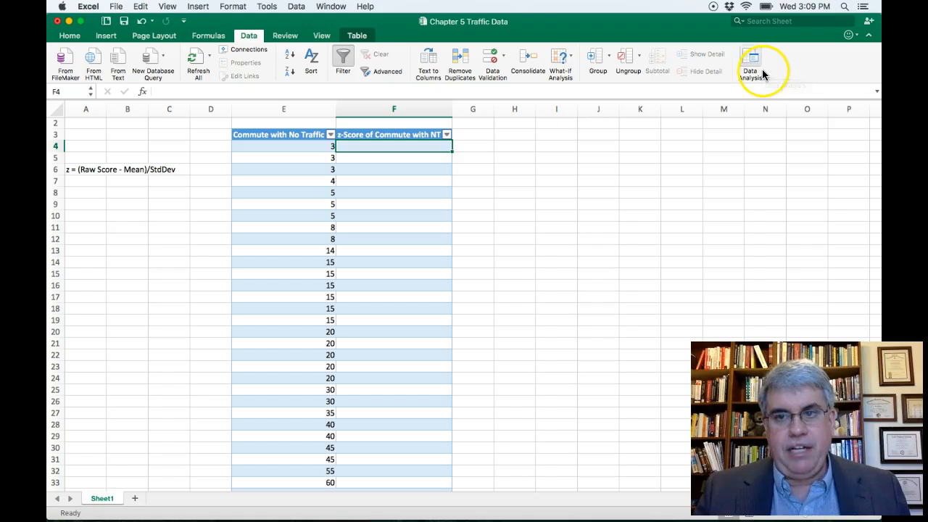
pyautogui.moveTo(750, 62)
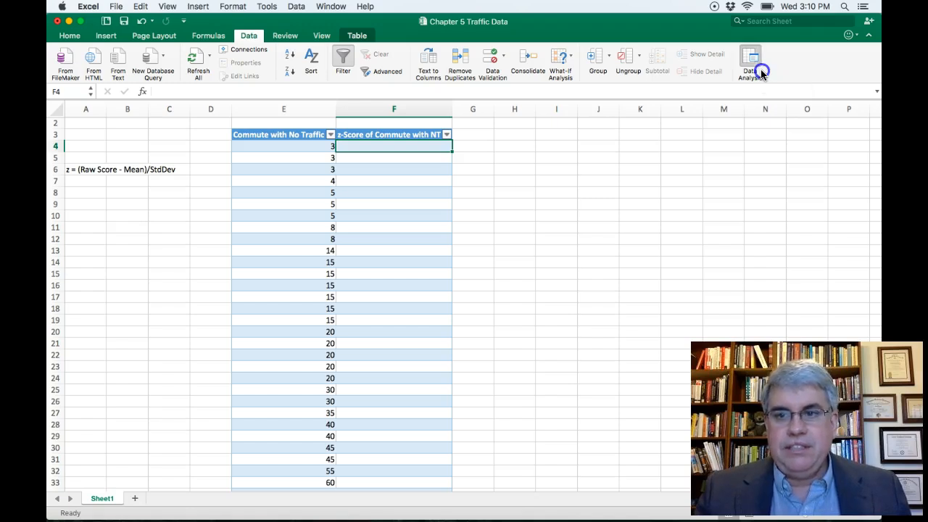
# - Open the Data Analysis dialog from the Data tab
pyautogui.click(750, 62)
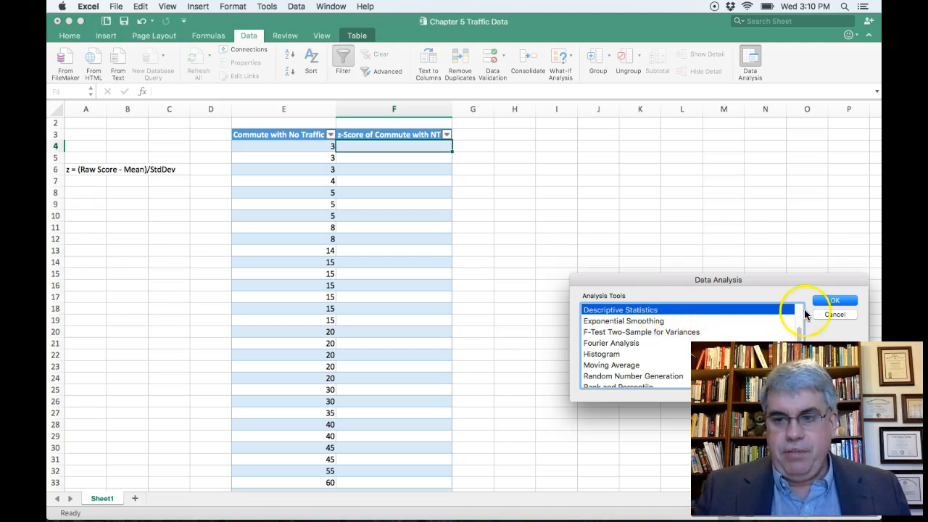
# - Run Descriptive Statistics on $E$3:$E$39 with labels, outputting to H3
pyautogui.click(834, 301)
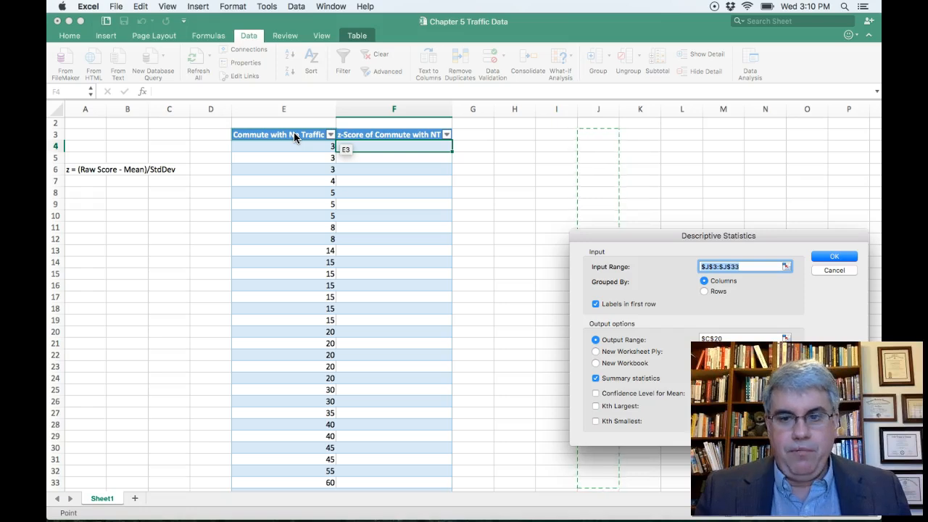
pyautogui.click(283, 145)
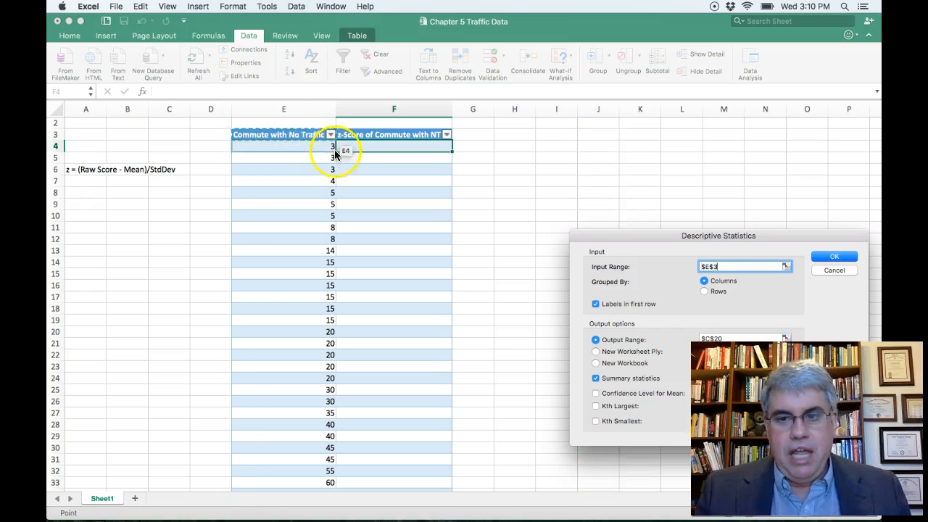
pyautogui.click(394, 203)
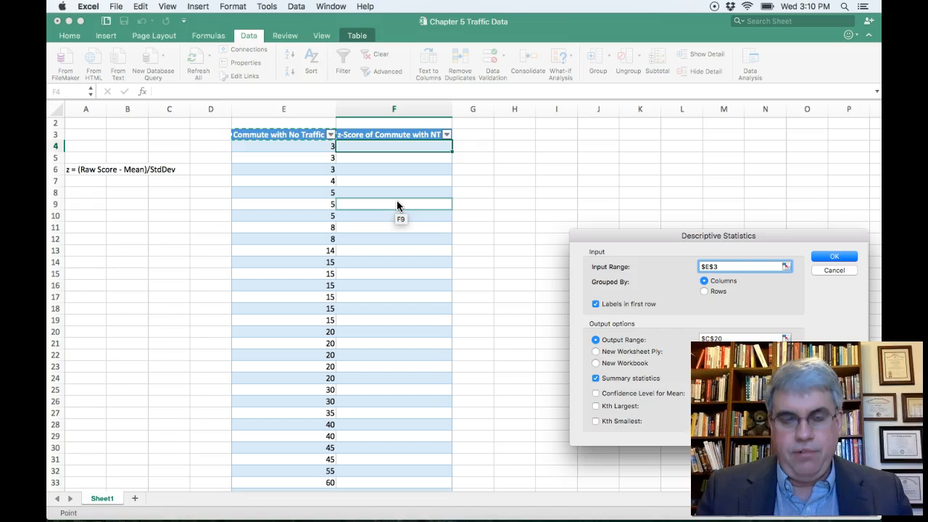
pyautogui.moveTo(284, 134); pyautogui.dragTo(284, 215)
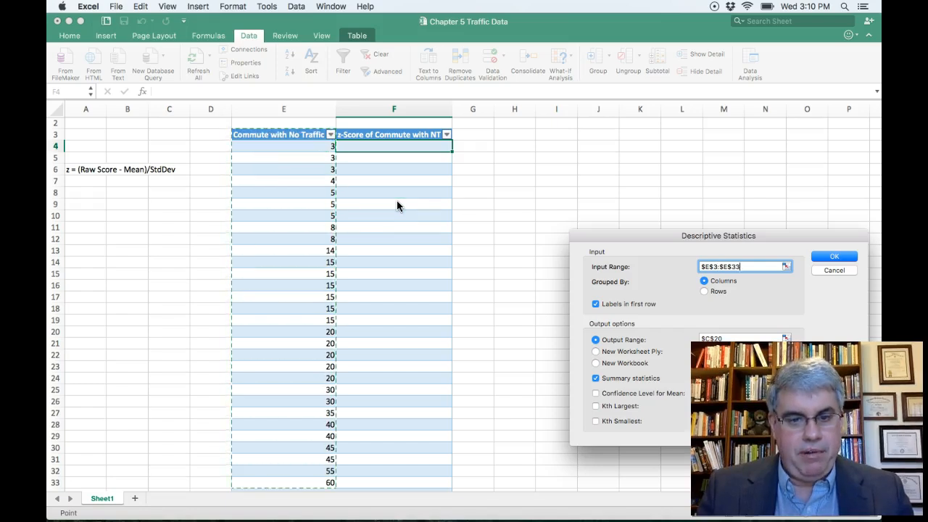
pyautogui.write('$E$3:$E$45')
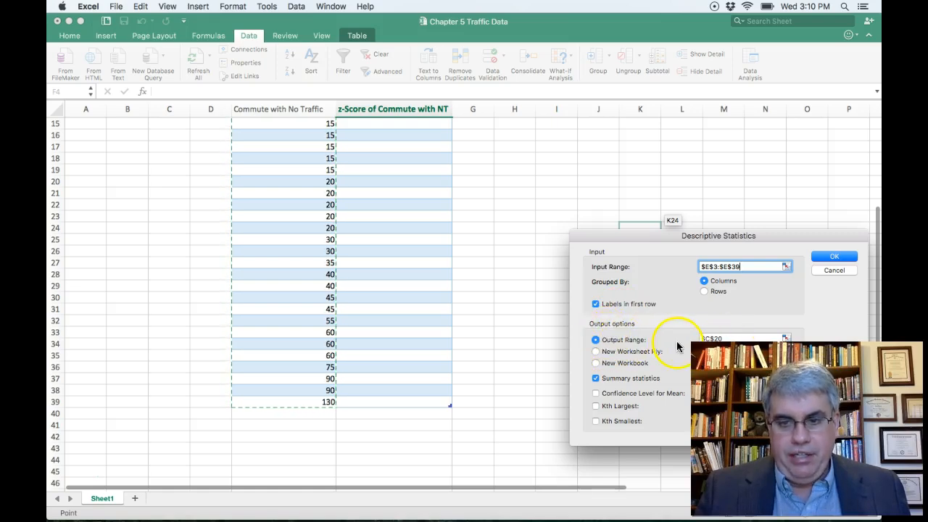
pyautogui.click(725, 339)
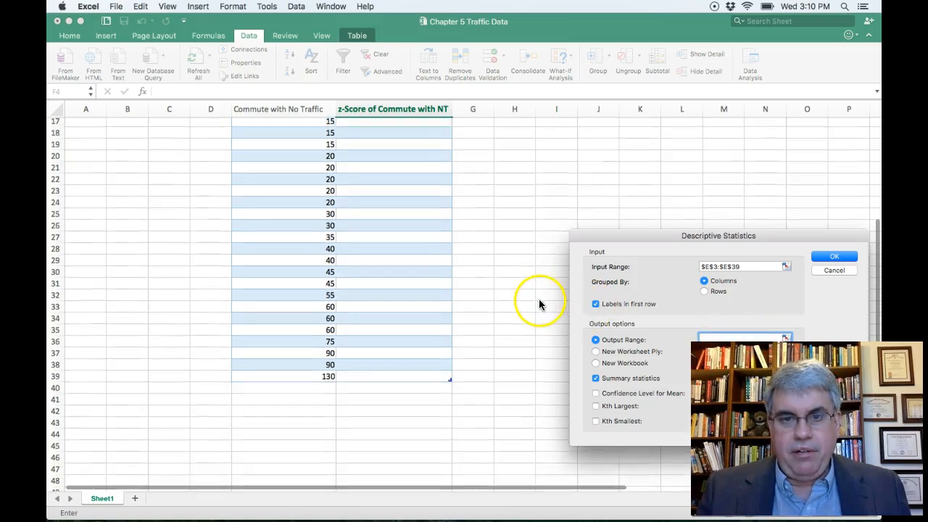
pyautogui.scroll(3)
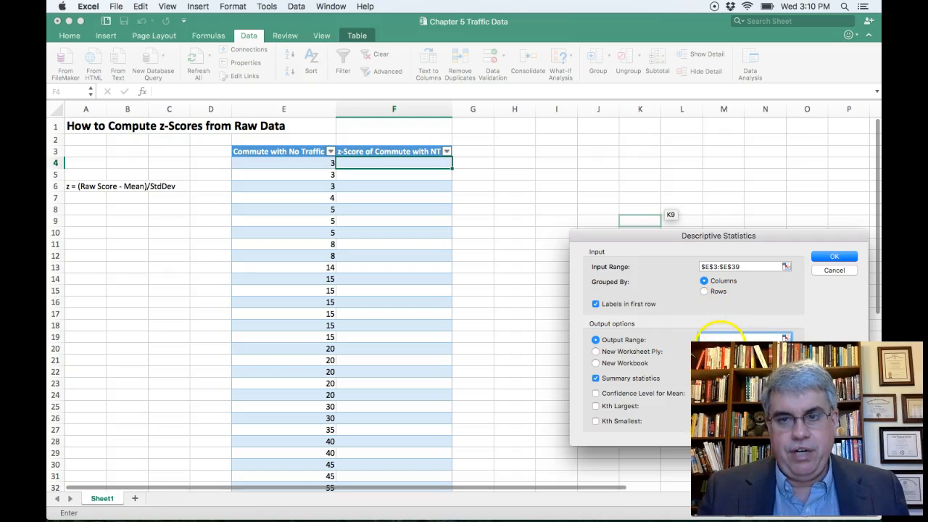
pyautogui.click(725, 339)
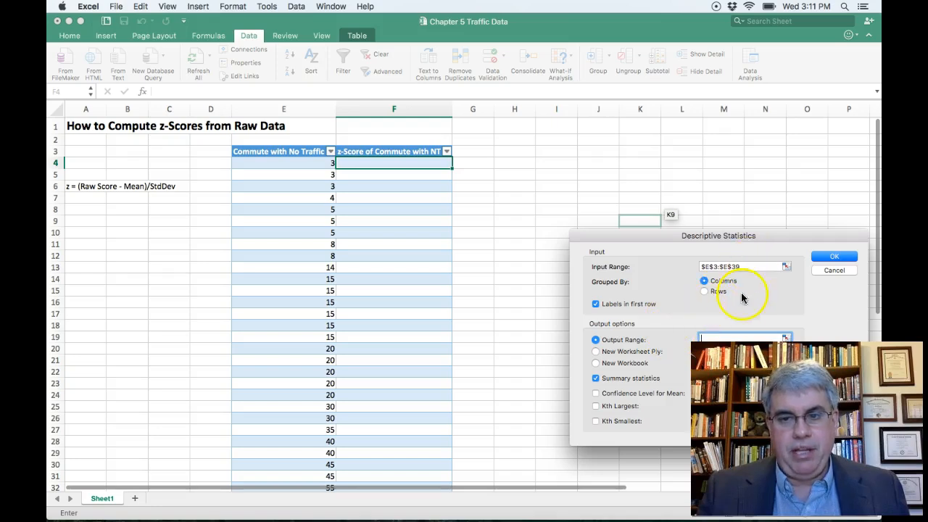
pyautogui.moveTo(605, 281)
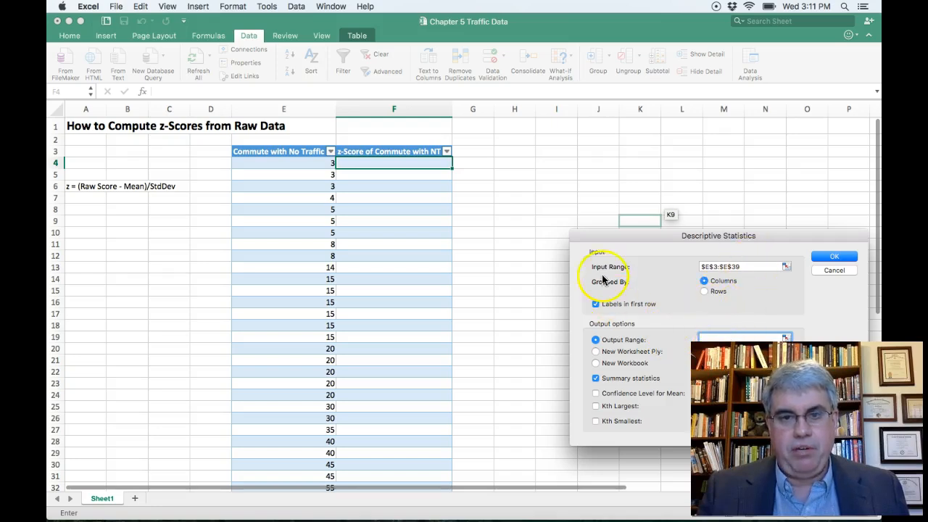
pyautogui.click(514, 151)
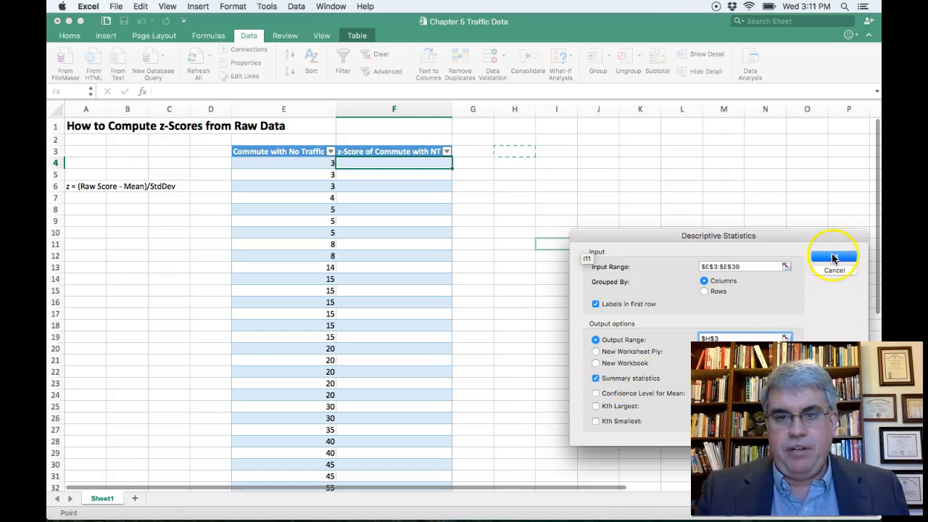
pyautogui.click(834, 255)
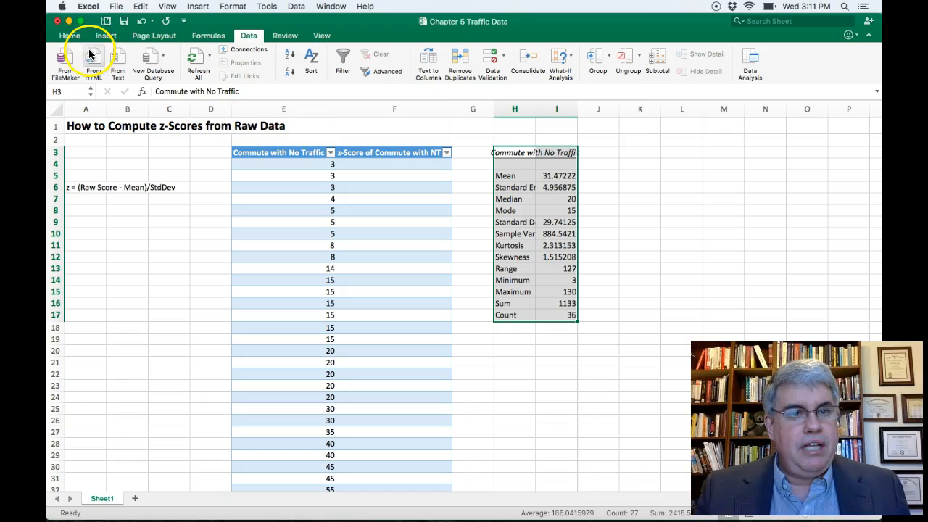
# - Format the statistics range H3:I17 as Number with two decimals
pyautogui.click(69, 35)
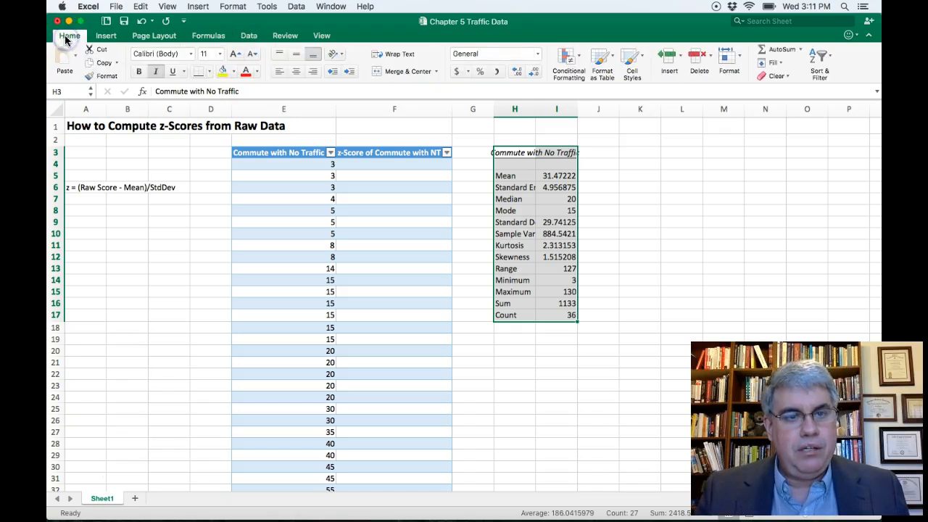
pyautogui.moveTo(538, 57)
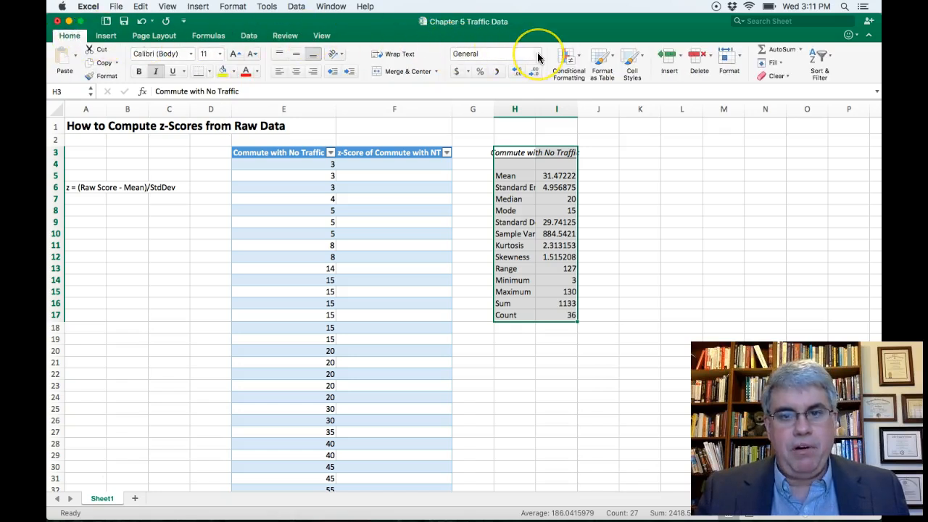
pyautogui.click(538, 55)
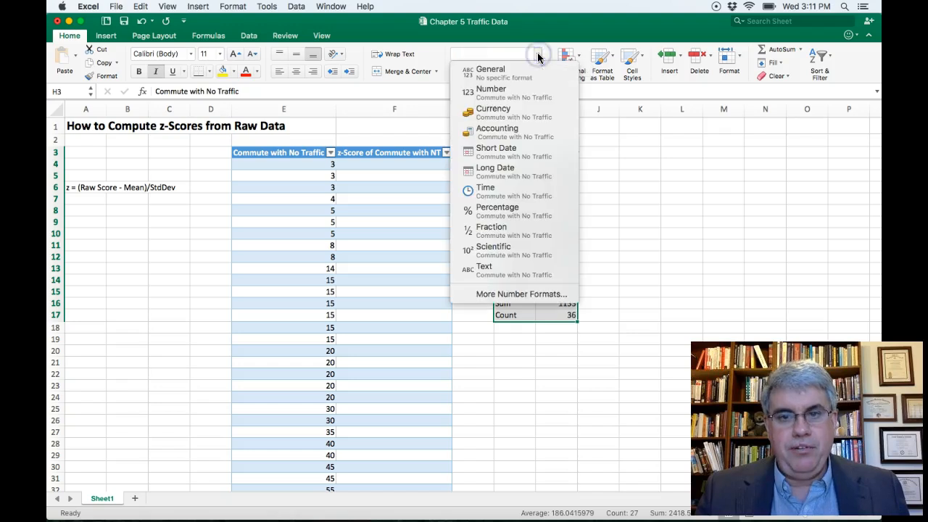
pyautogui.click(490, 88)
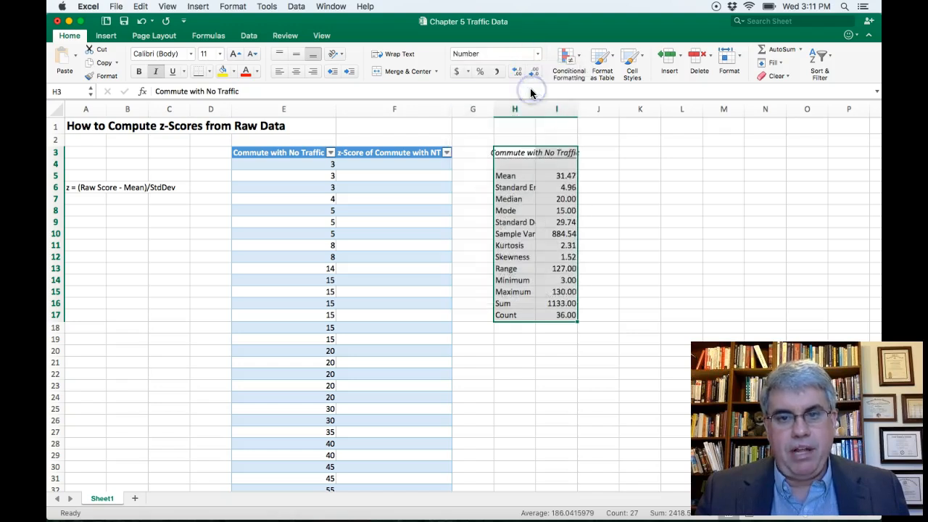
pyautogui.moveTo(559, 139)
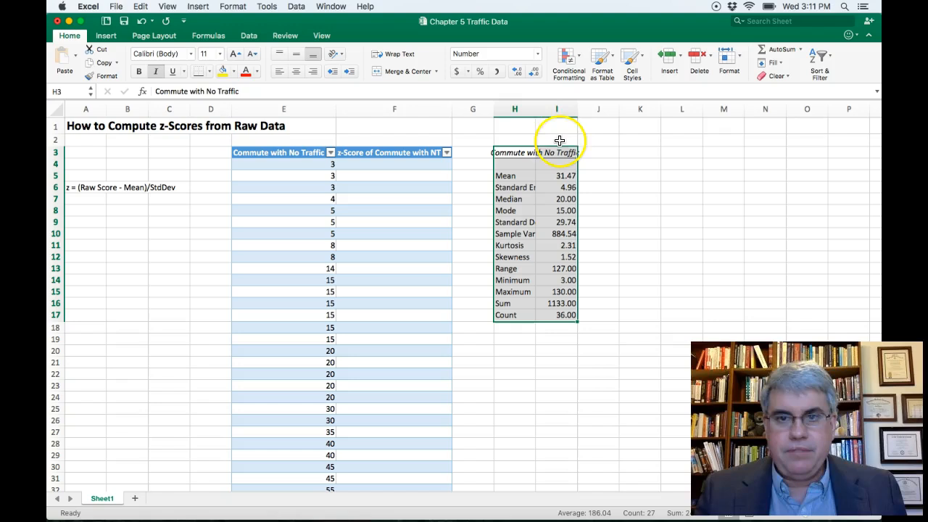
# - Widen column H so labels like Standard Deviation read fully
pyautogui.moveTo(557, 109); pyautogui.dragTo(563, 108)
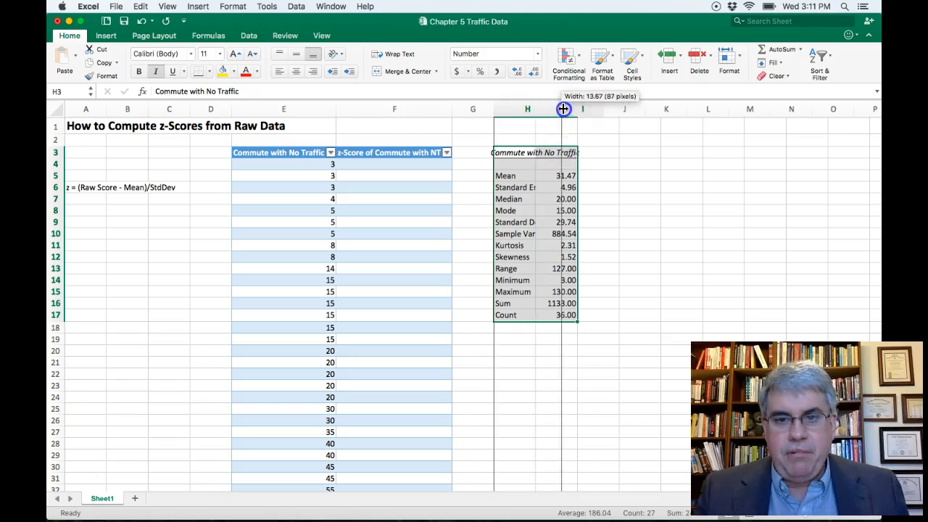
pyautogui.moveTo(564, 109); pyautogui.dragTo(595, 109)
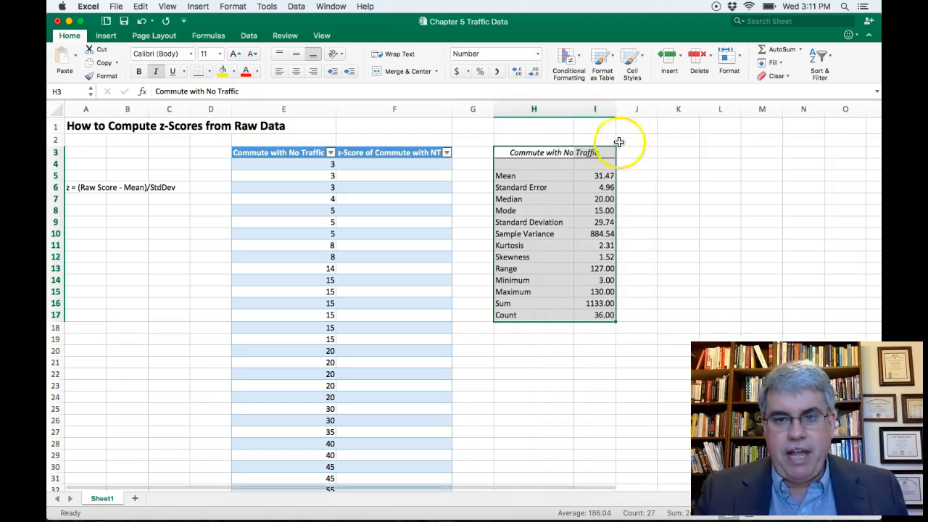
pyautogui.click(532, 338)
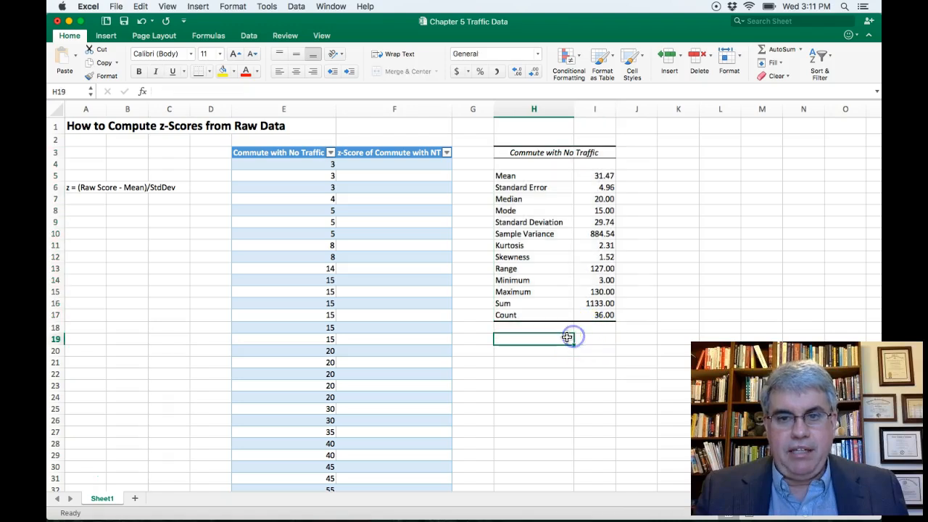
pyautogui.moveTo(533, 206)
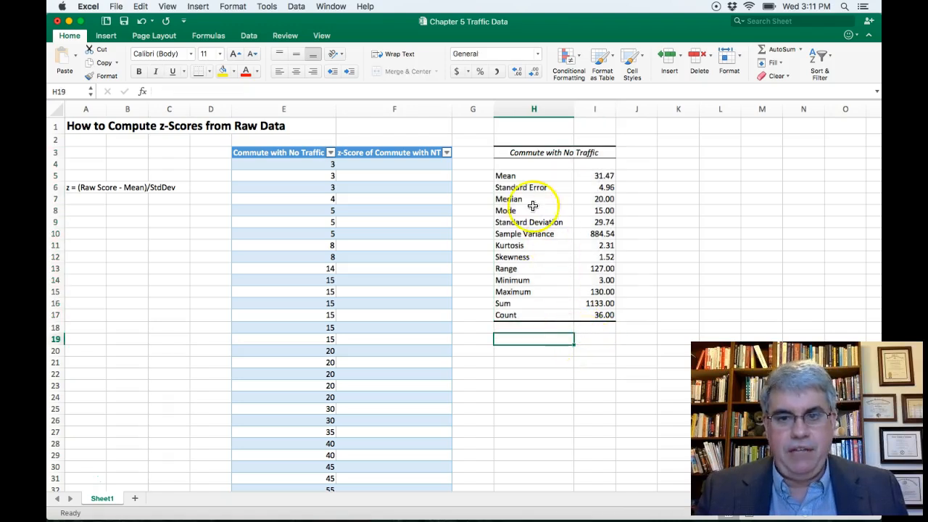
# - Fill the Mean (H5:I5) and Standard Deviation (H9:I9) rows yellow
pyautogui.click(533, 176)
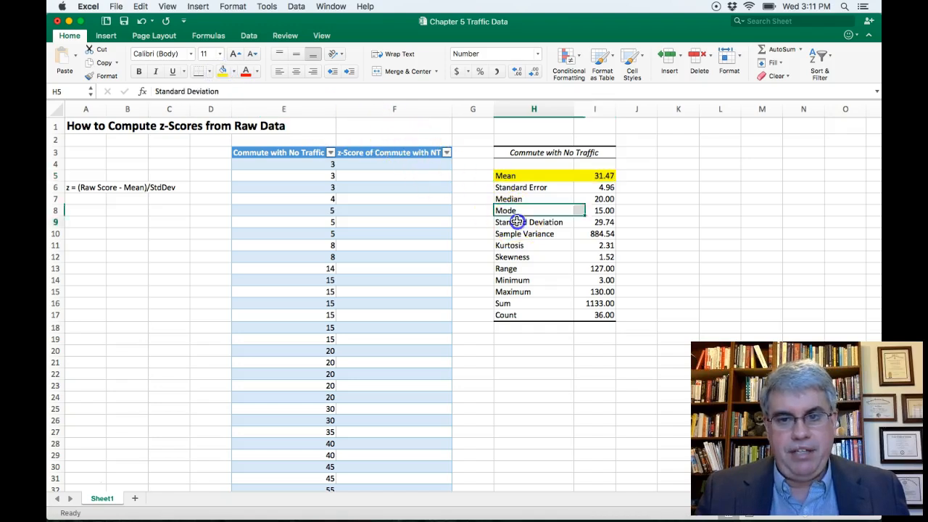
pyautogui.click(534, 222)
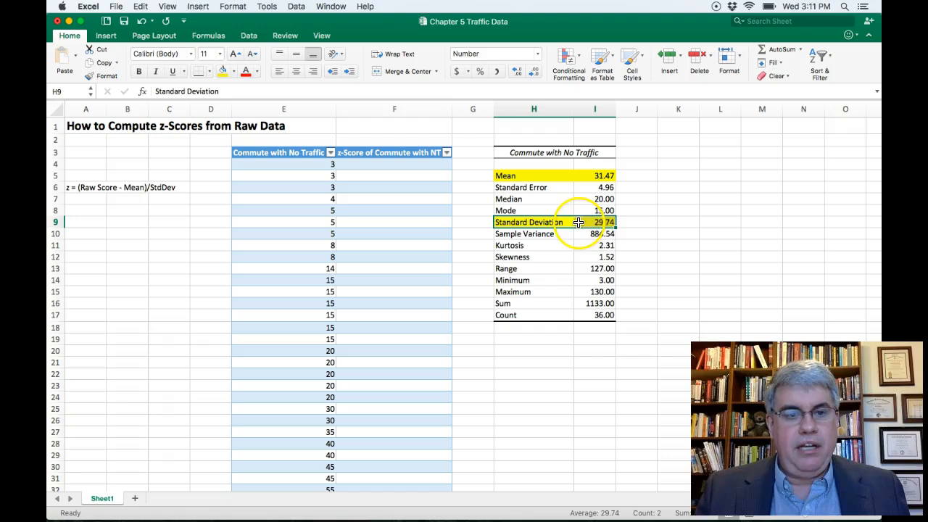
pyautogui.moveTo(301, 168)
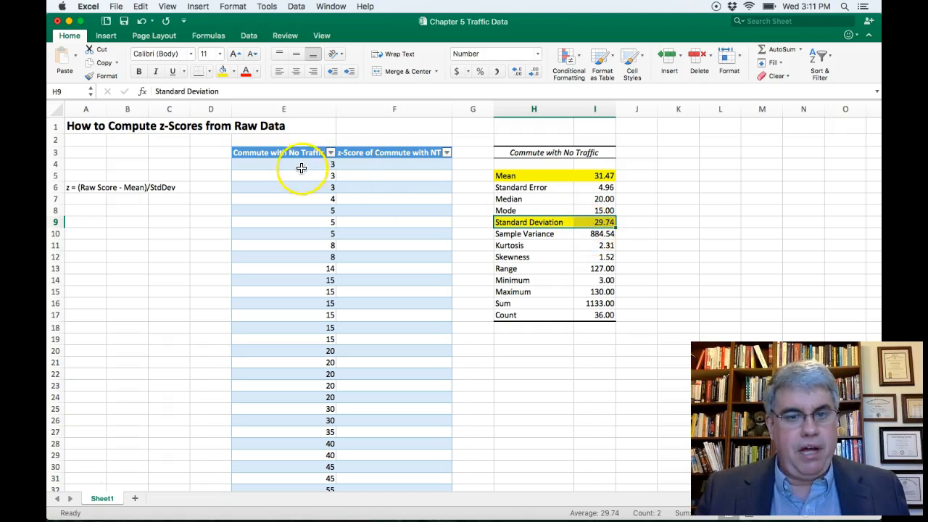
pyautogui.moveTo(71, 196)
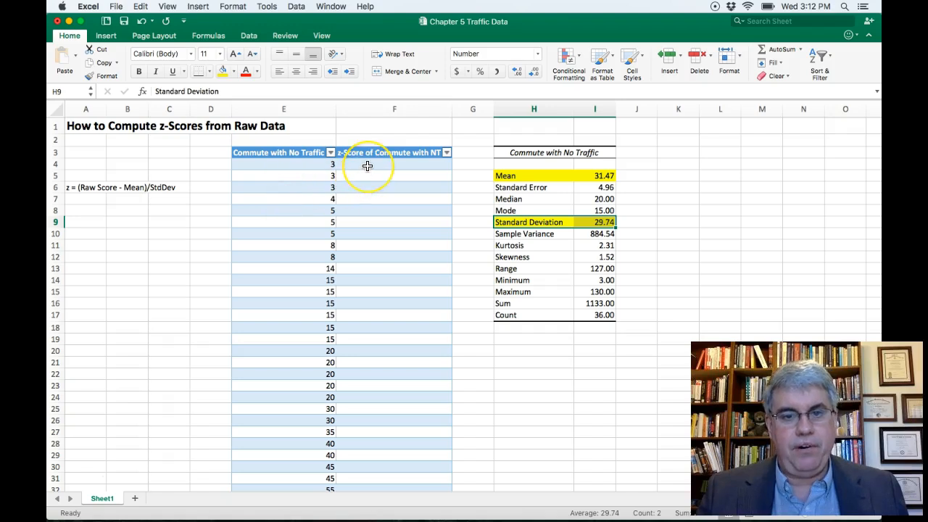
pyautogui.moveTo(368, 165)
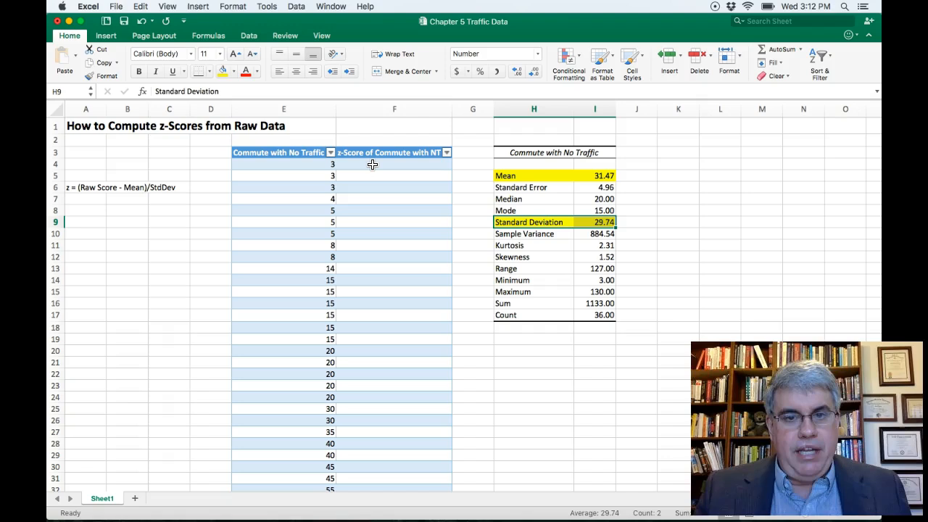
# - Enter =(E4-$I$5)/$I$9 in F4 so the z-scores fill down column F
pyautogui.click(394, 164)
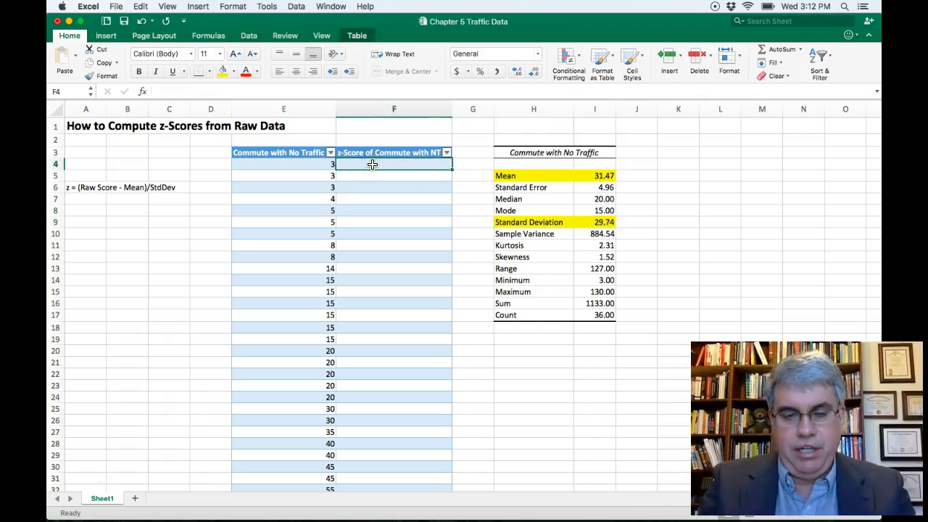
pyautogui.write('=')
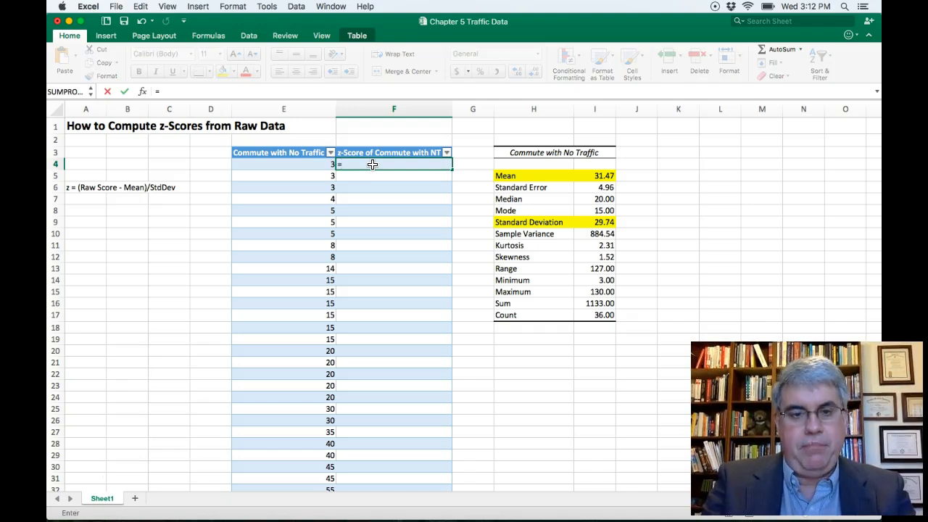
pyautogui.write('(')
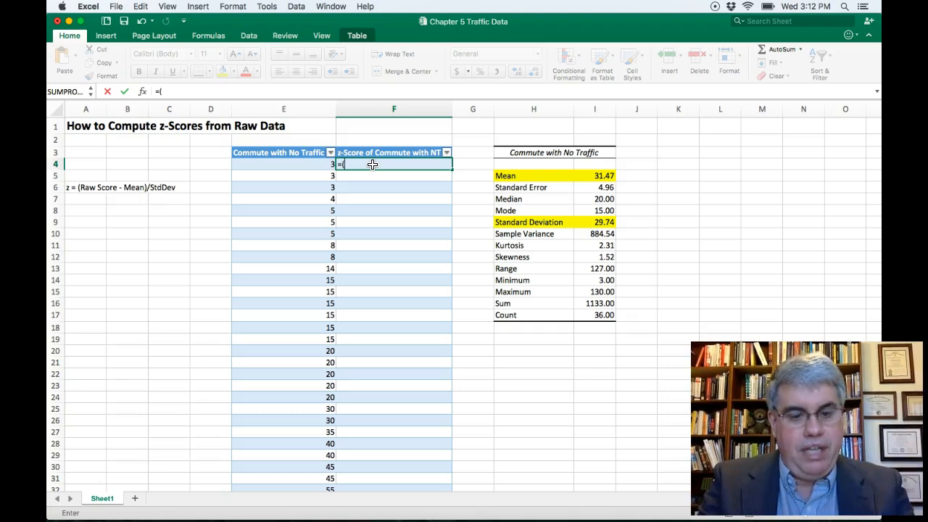
pyautogui.write('e')
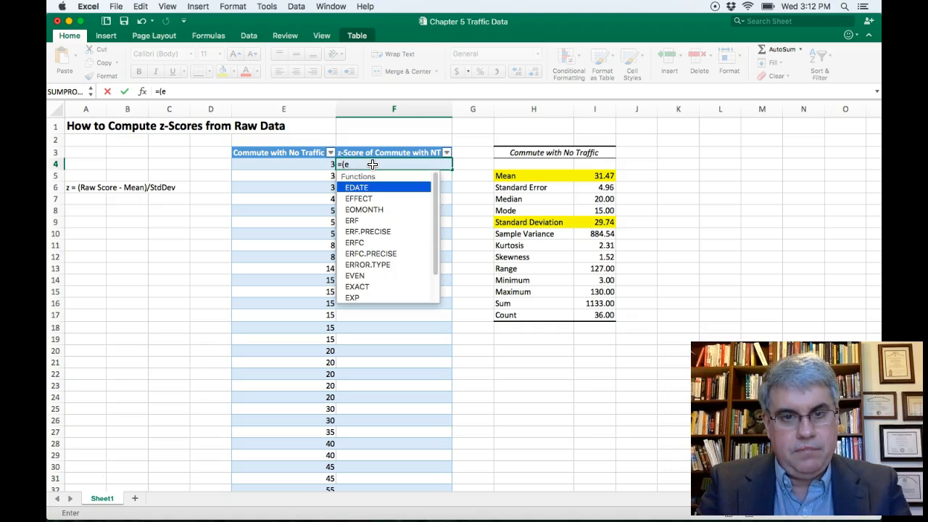
pyautogui.write('4')
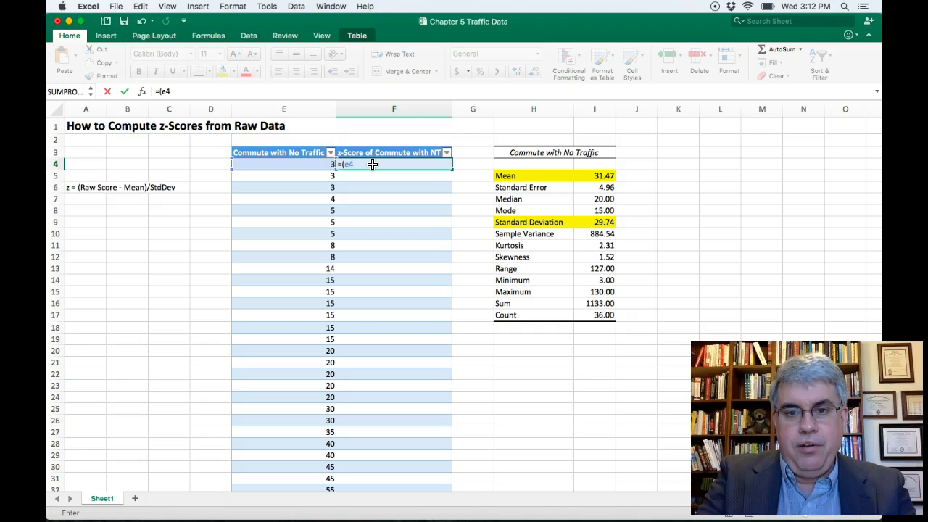
pyautogui.write('-')
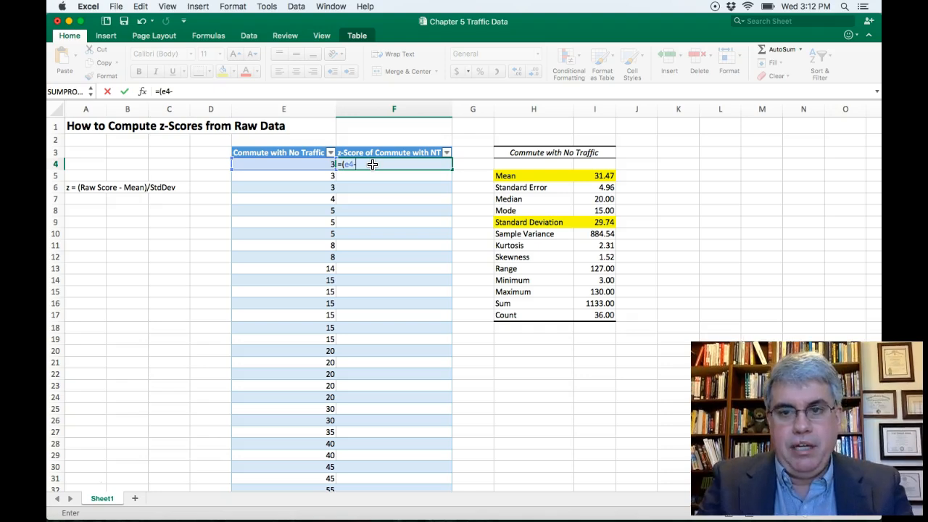
pyautogui.moveTo(636, 174)
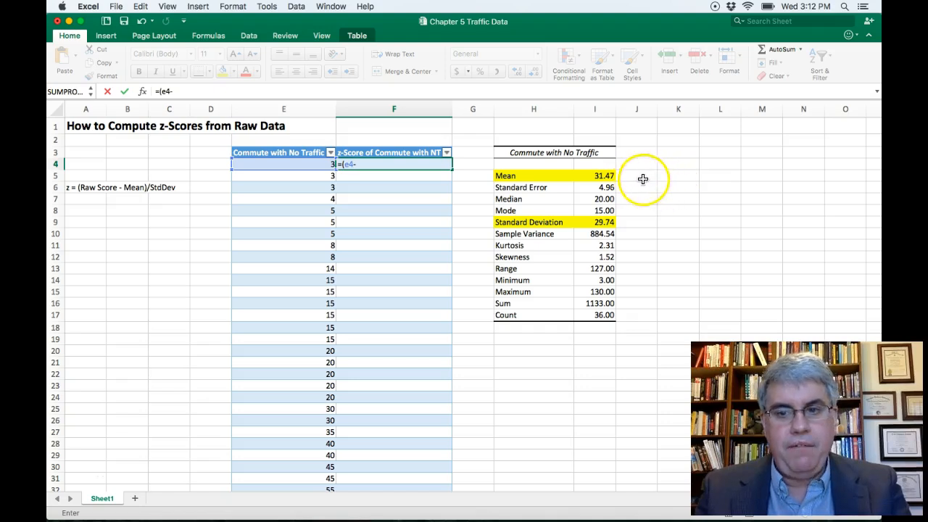
pyautogui.moveTo(438, 164)
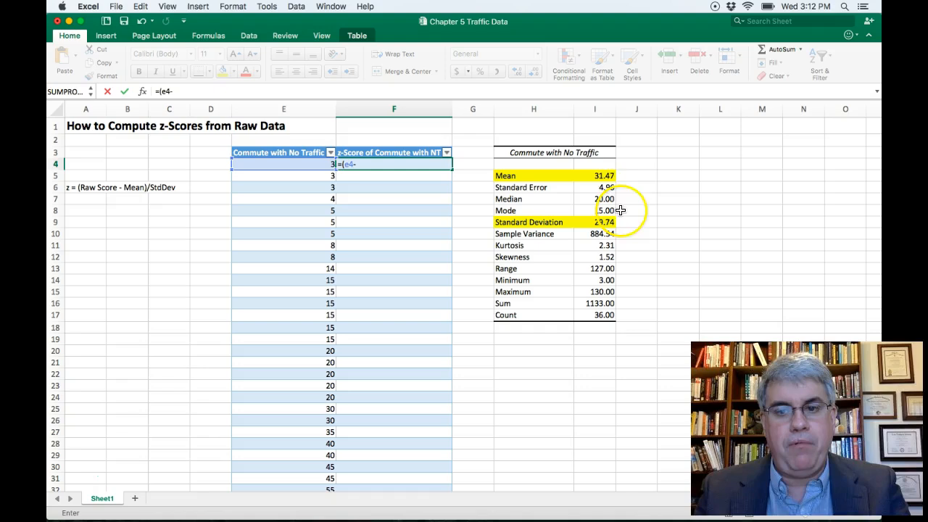
pyautogui.moveTo(650, 181)
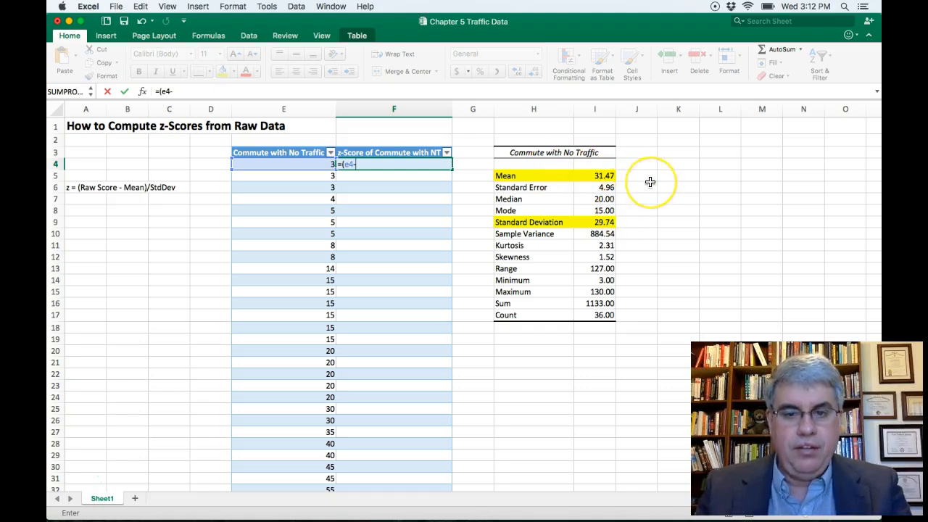
pyautogui.write('$')
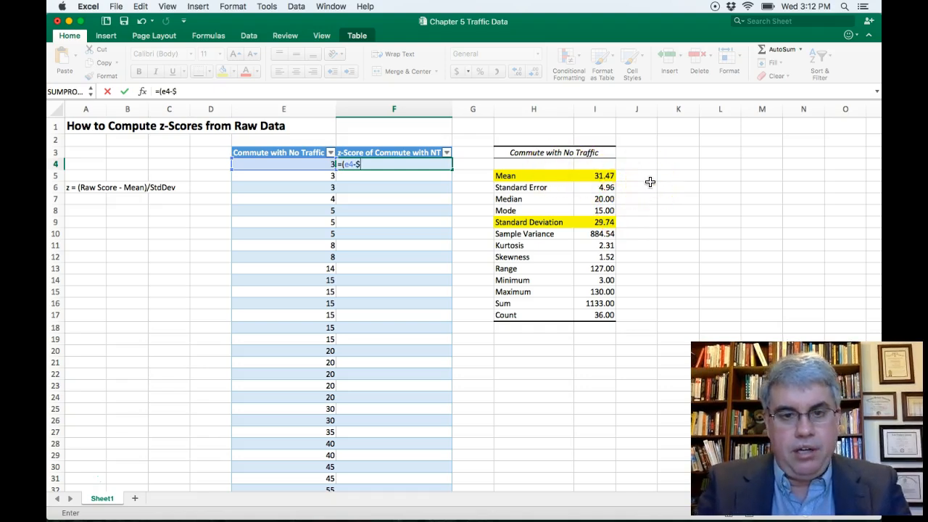
pyautogui.write('I$')
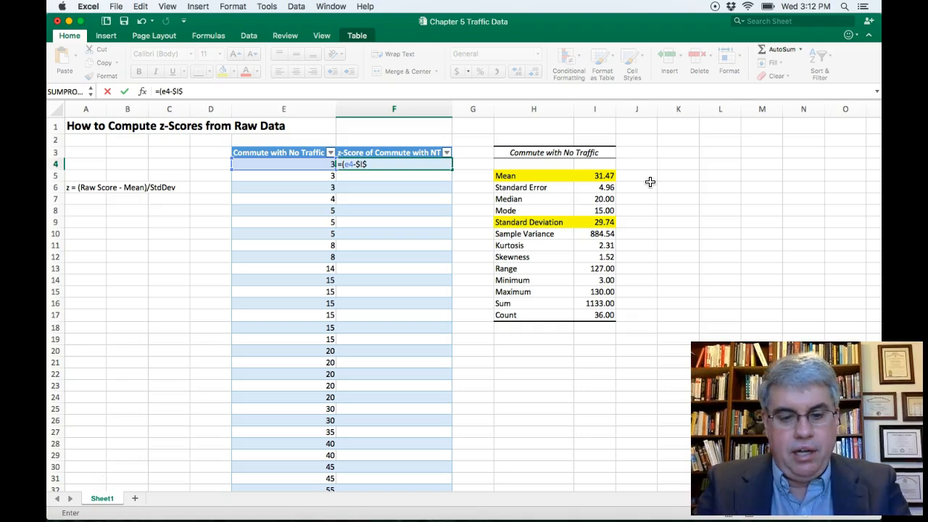
pyautogui.click(595, 175)
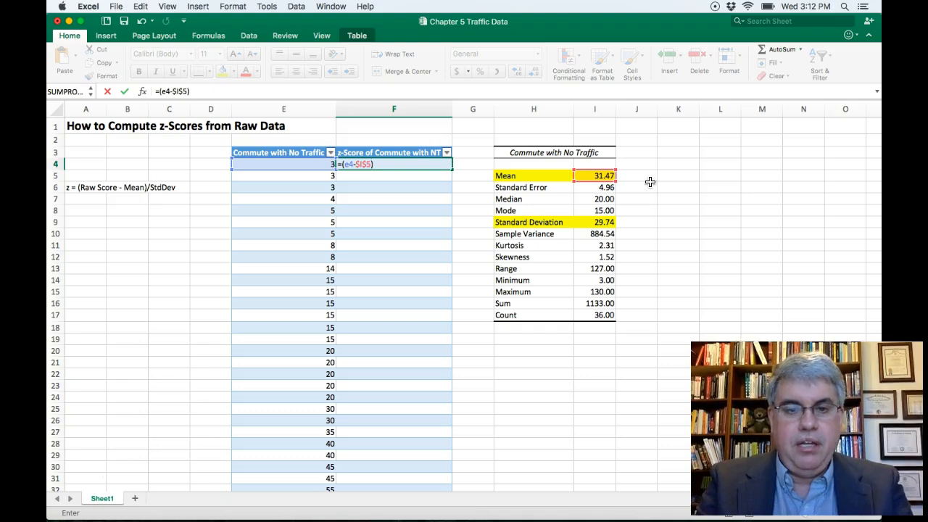
pyautogui.write('/')
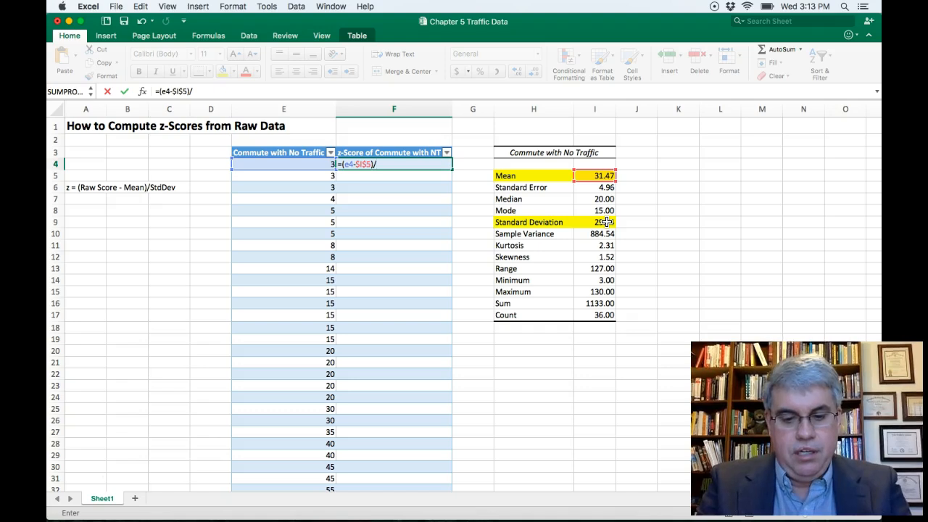
pyautogui.write('$I')
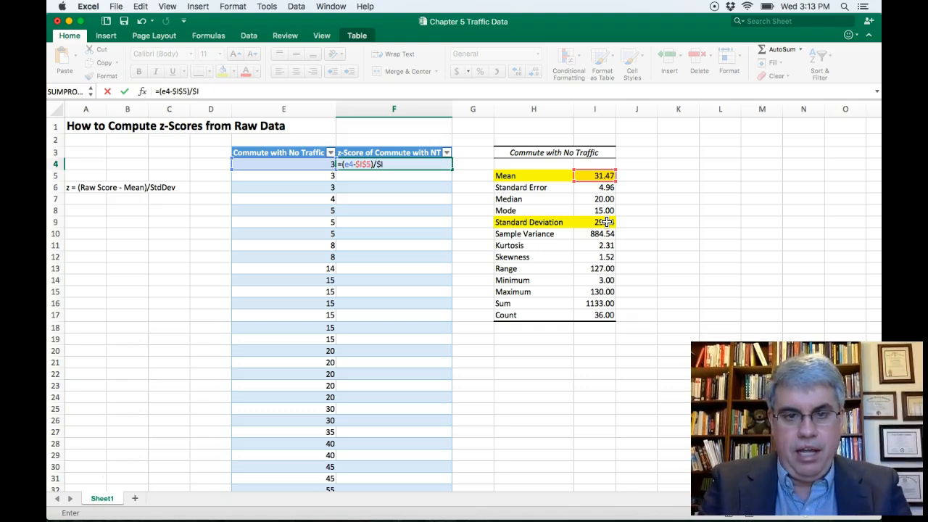
pyautogui.write('$9')
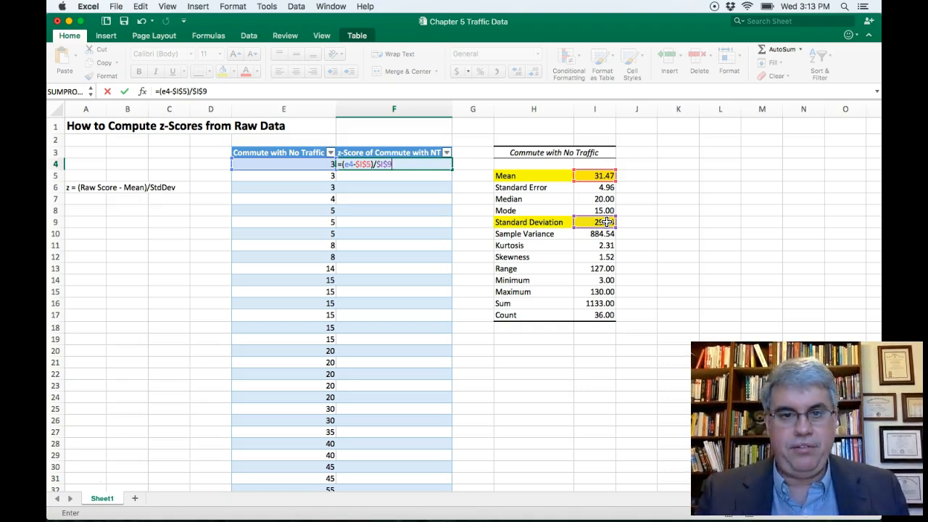
pyautogui.press('Return')
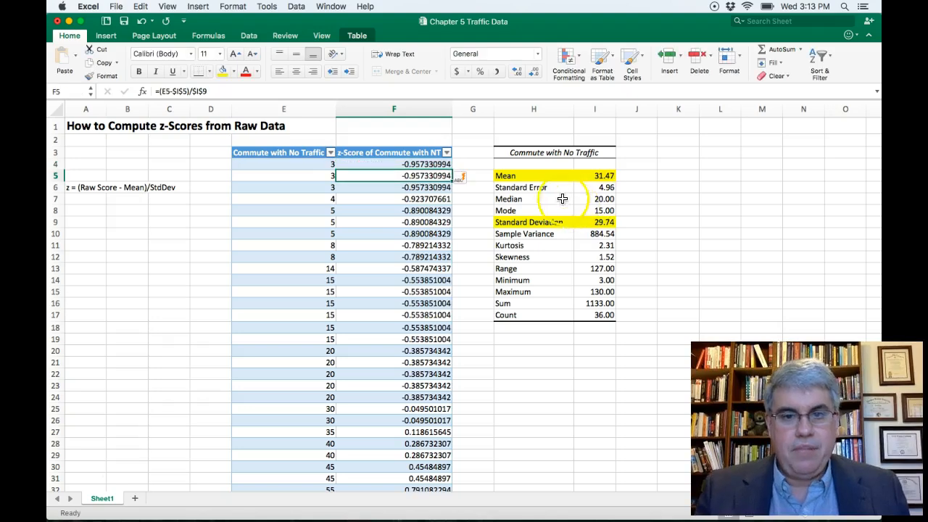
pyautogui.moveTo(450, 237)
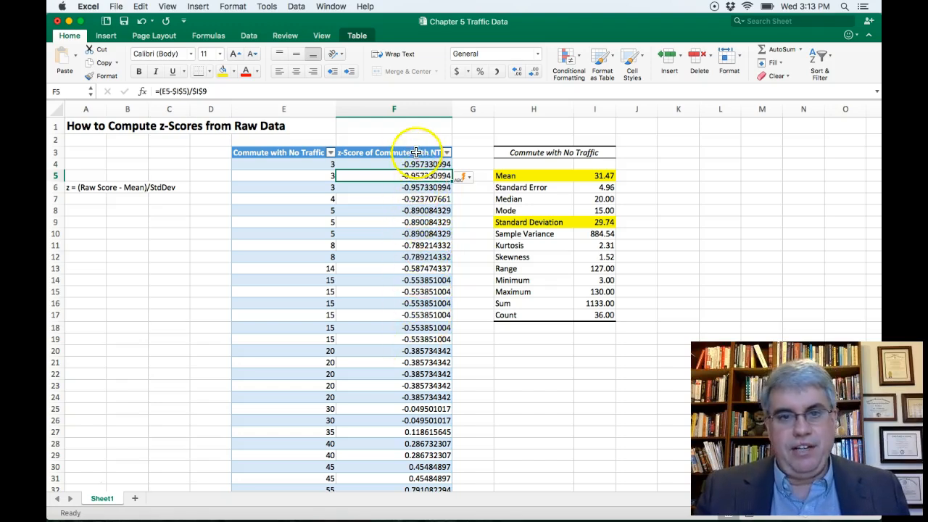
# - Format the z-score column F as Number with two decimals, e.g. -0.96
pyautogui.click(393, 109)
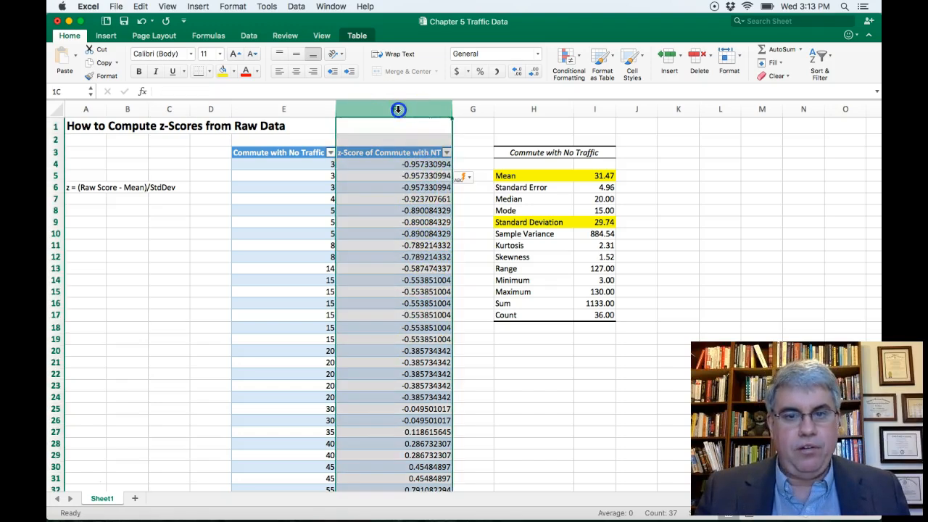
pyautogui.click(398, 110)
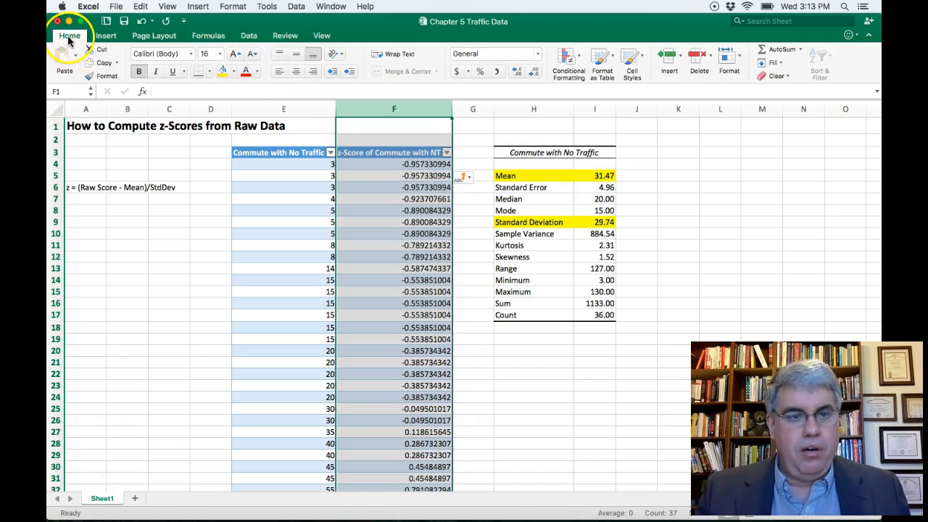
pyautogui.moveTo(537, 58)
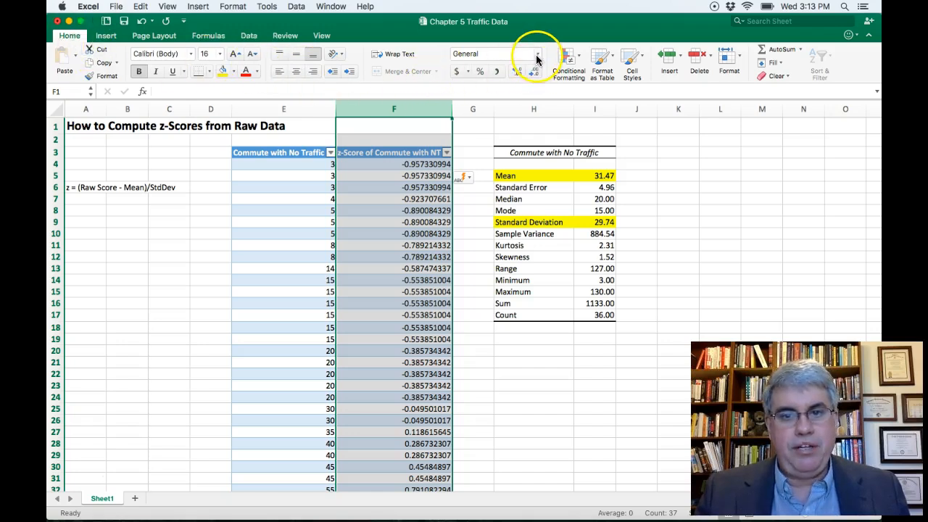
pyautogui.click(536, 54)
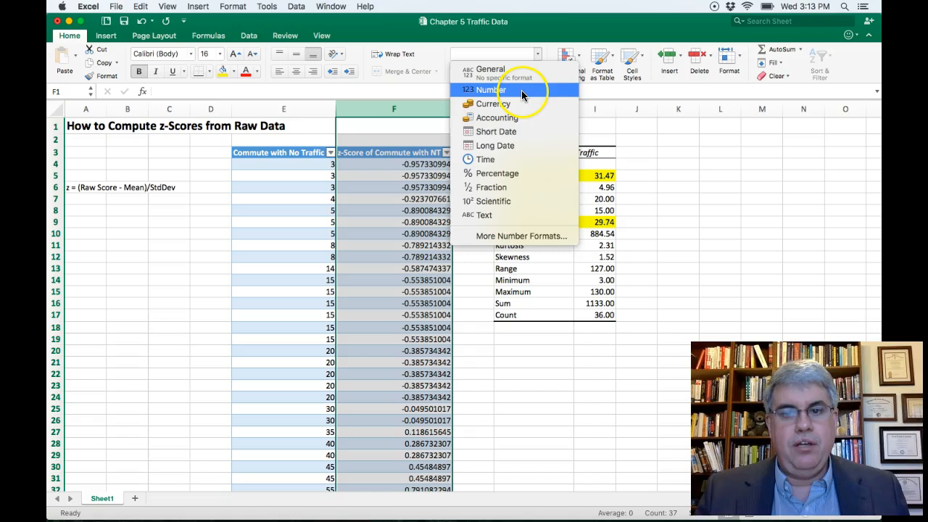
pyautogui.click(489, 89)
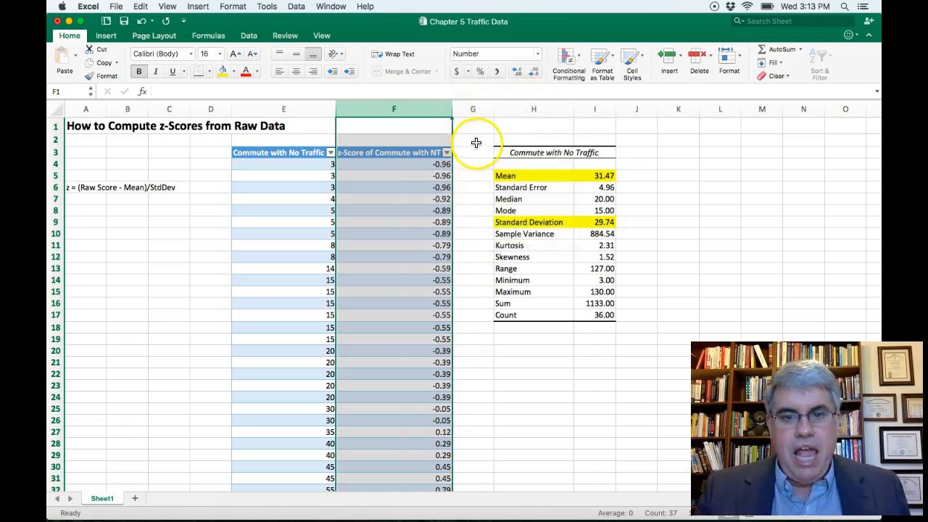
pyautogui.click(473, 152)
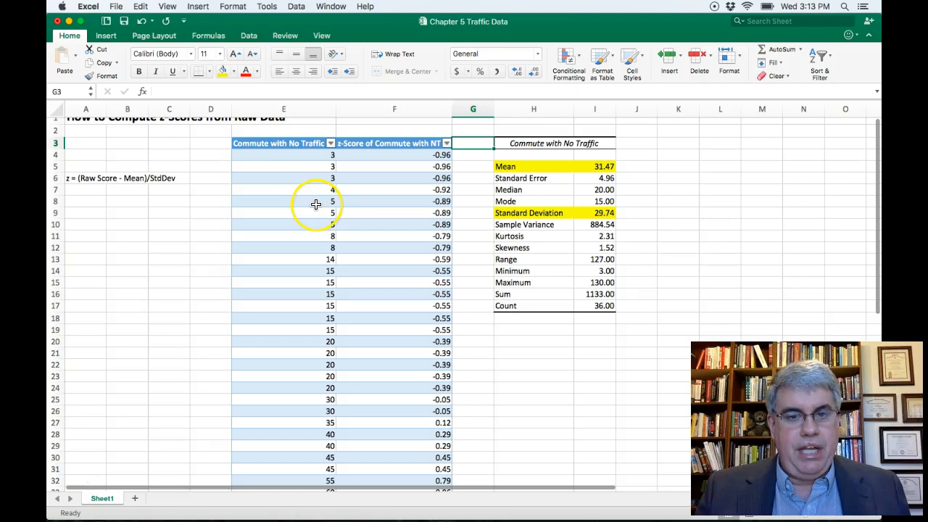
pyautogui.scroll(-3)
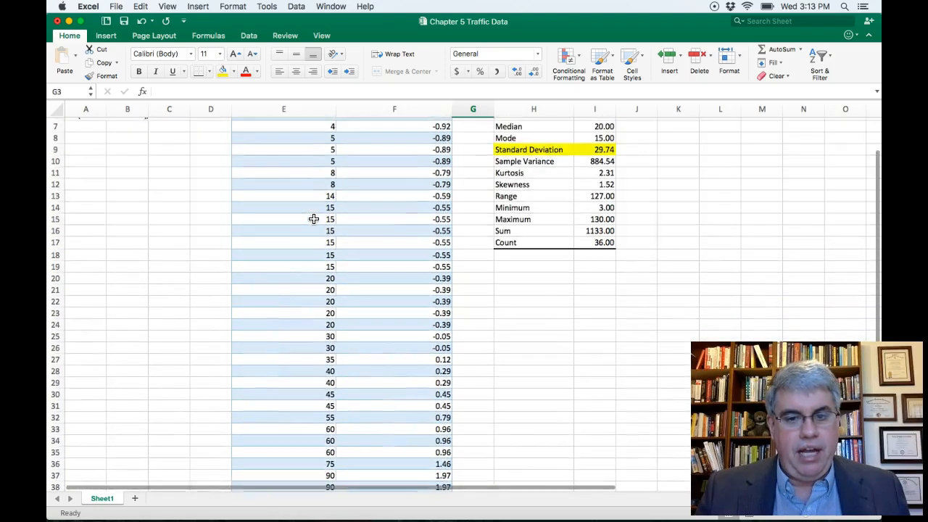
pyautogui.scroll(3)
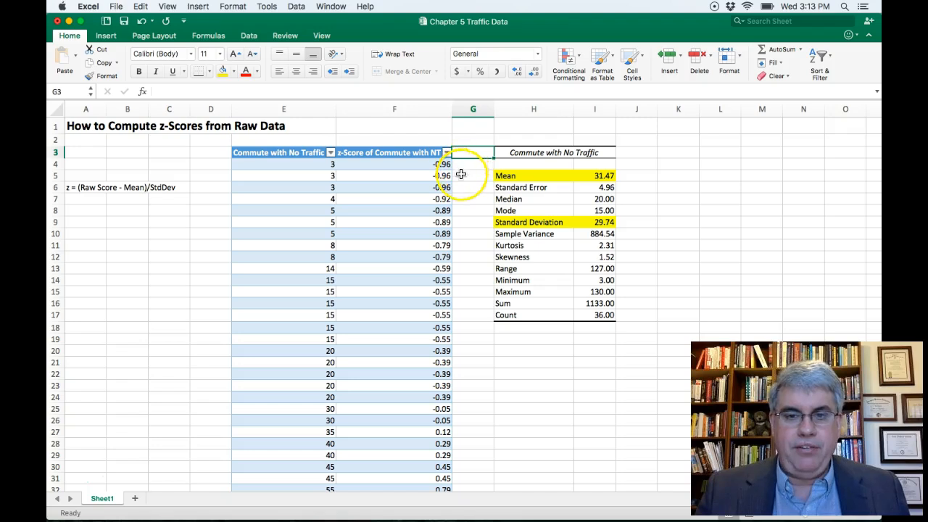
pyautogui.scroll(-3)
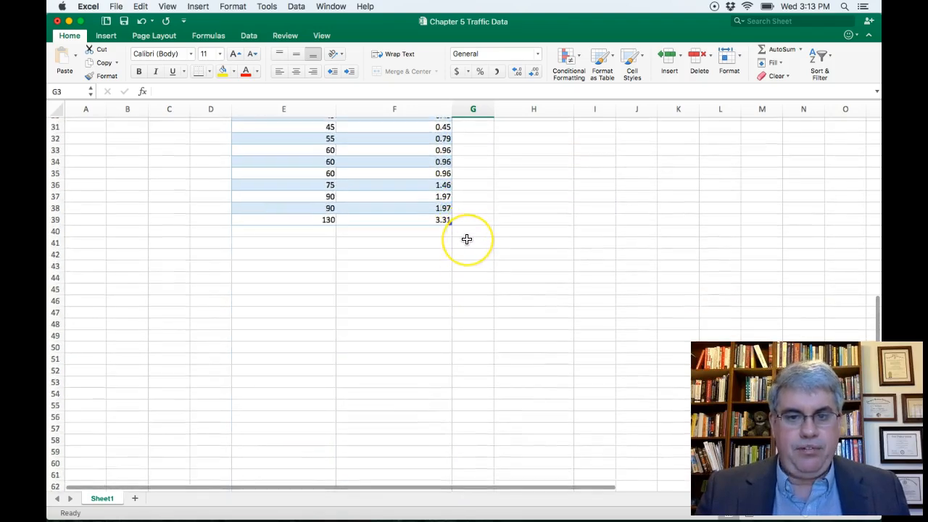
pyautogui.scroll(3)
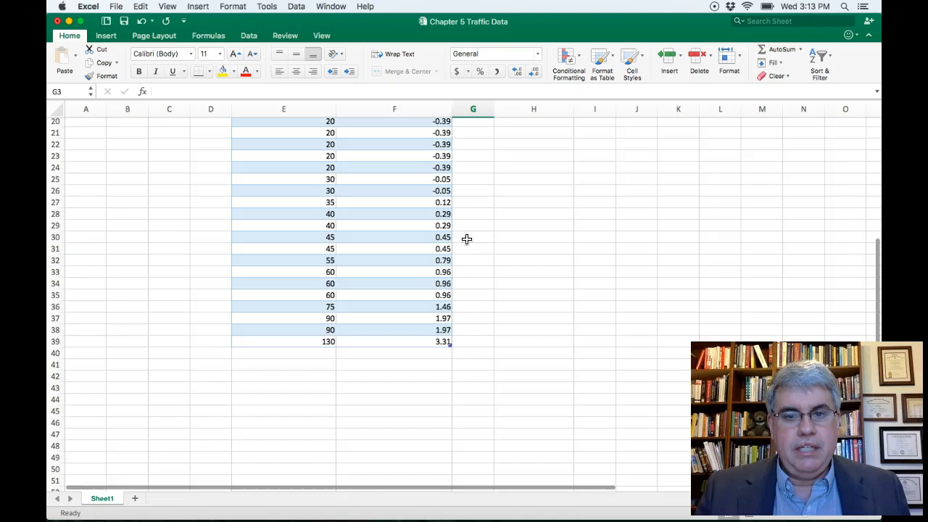
pyautogui.scroll(3)
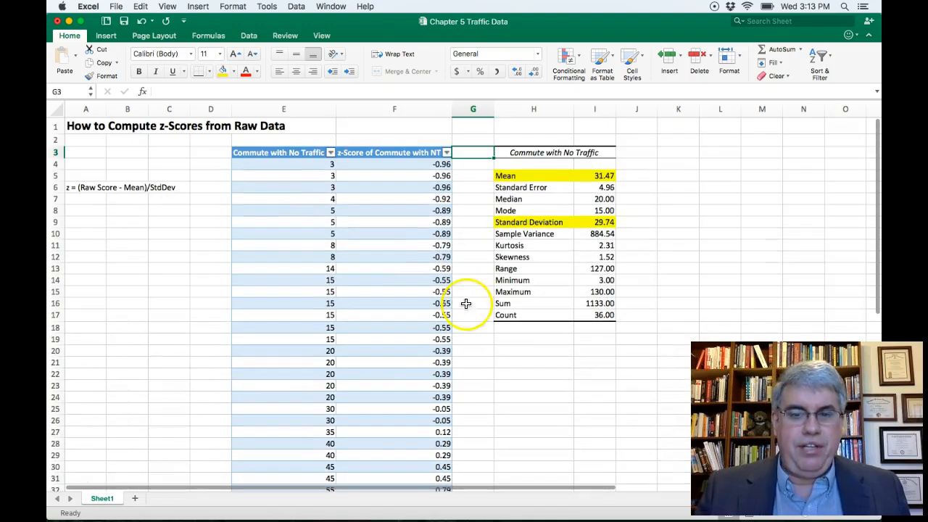
pyautogui.scroll(-3)
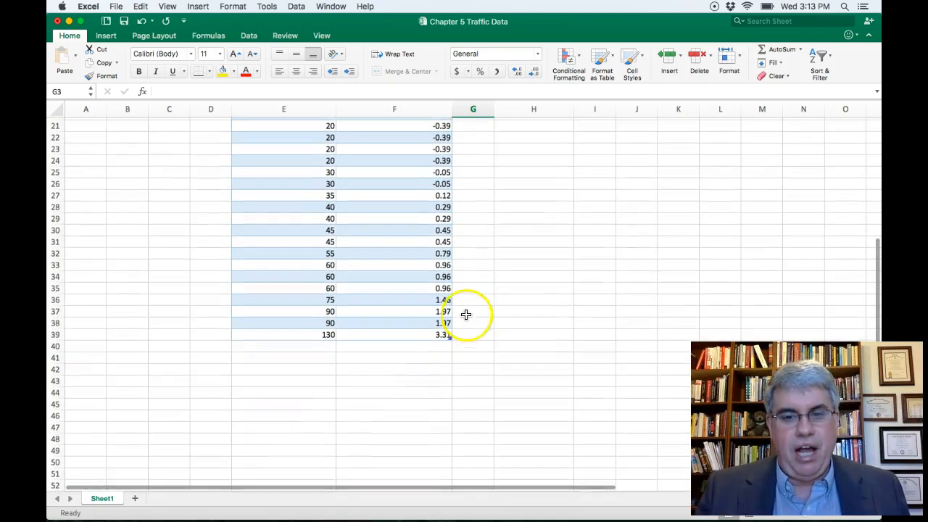
pyautogui.scroll(3)
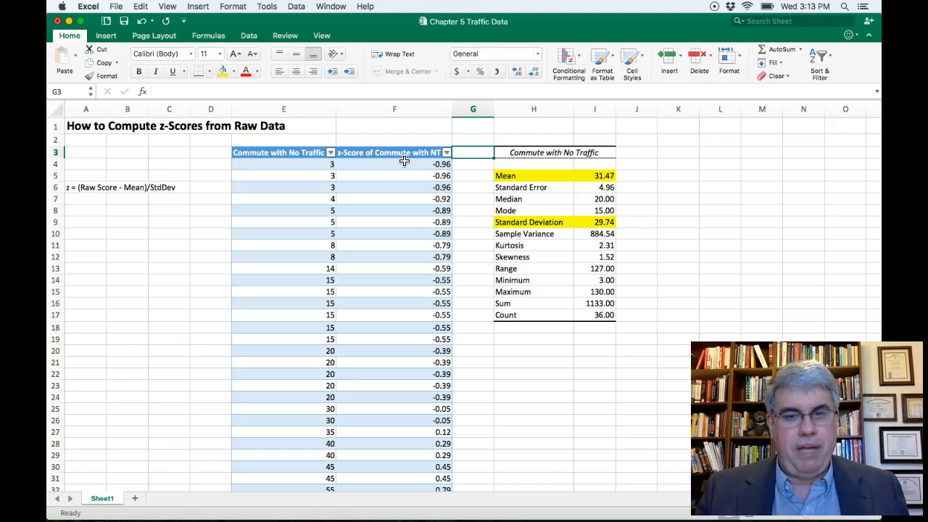
pyautogui.moveTo(470, 170)
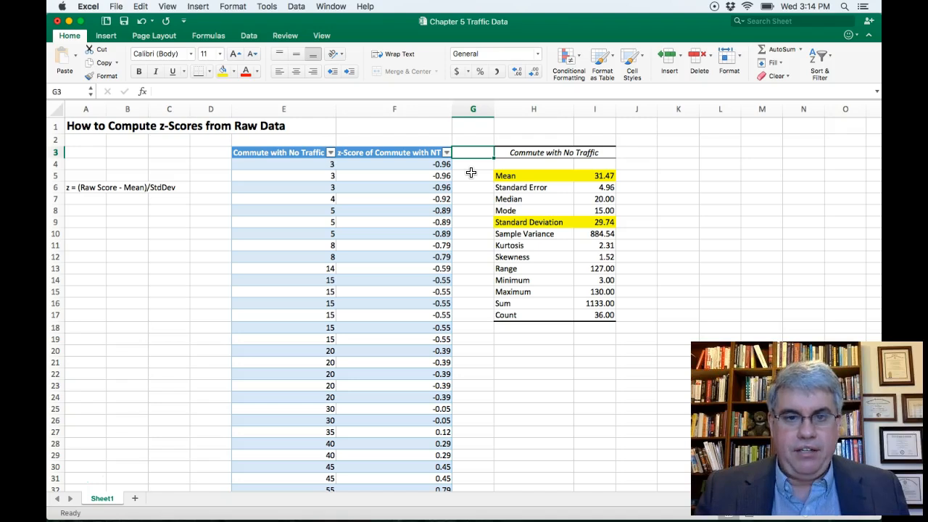
pyautogui.moveTo(317, 172)
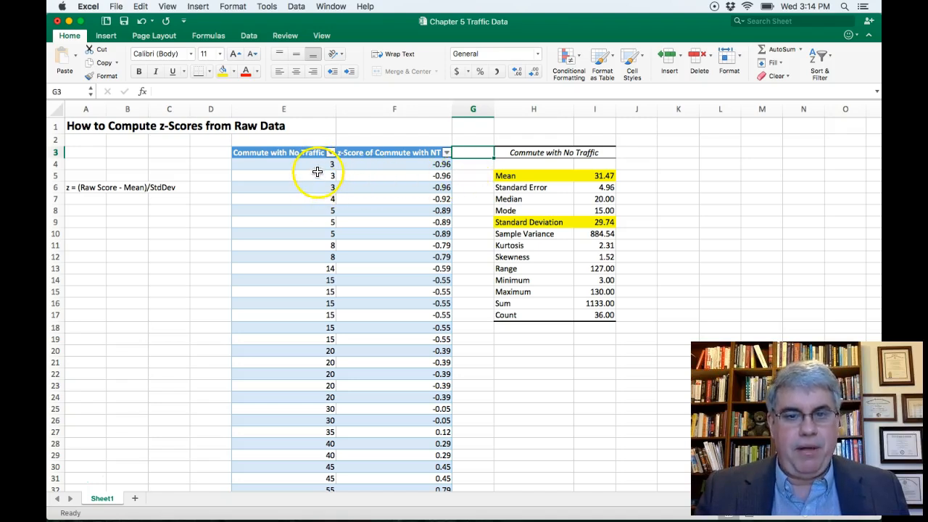
pyautogui.moveTo(474, 180)
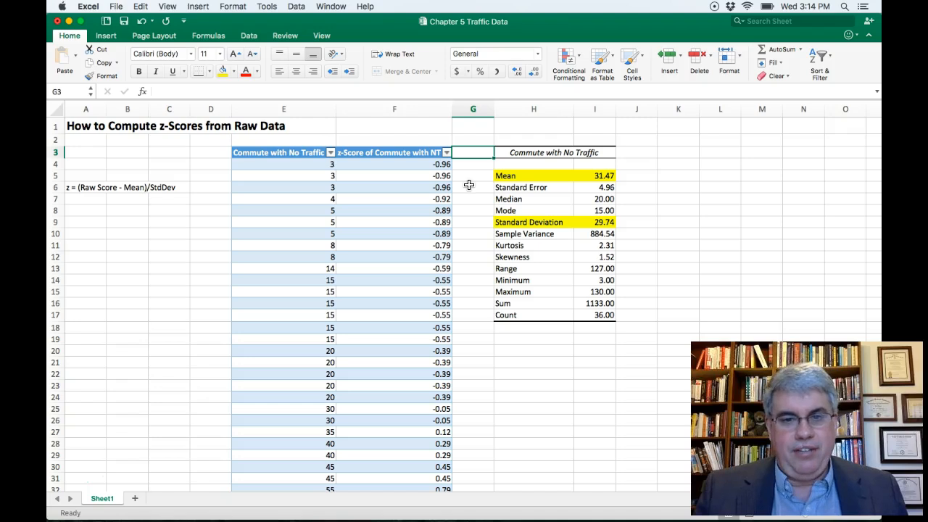
pyautogui.scroll(-3)
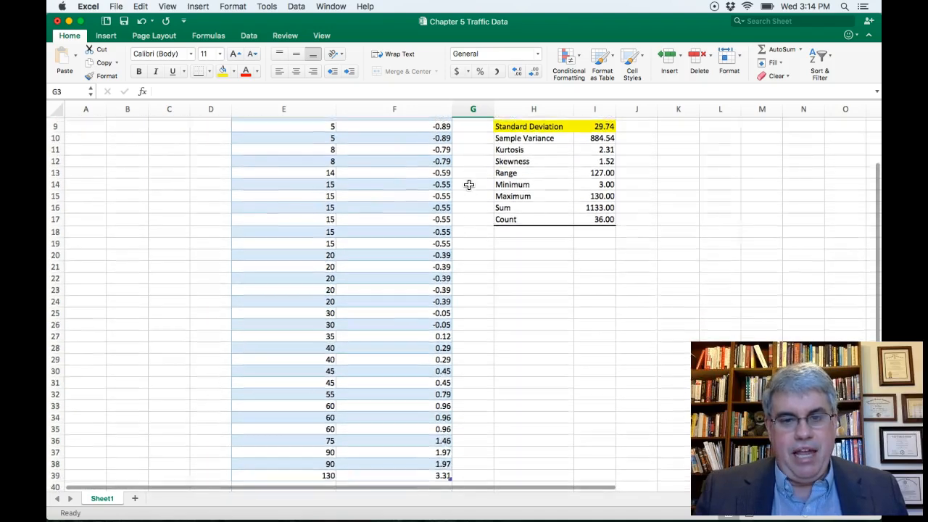
pyautogui.scroll(-3)
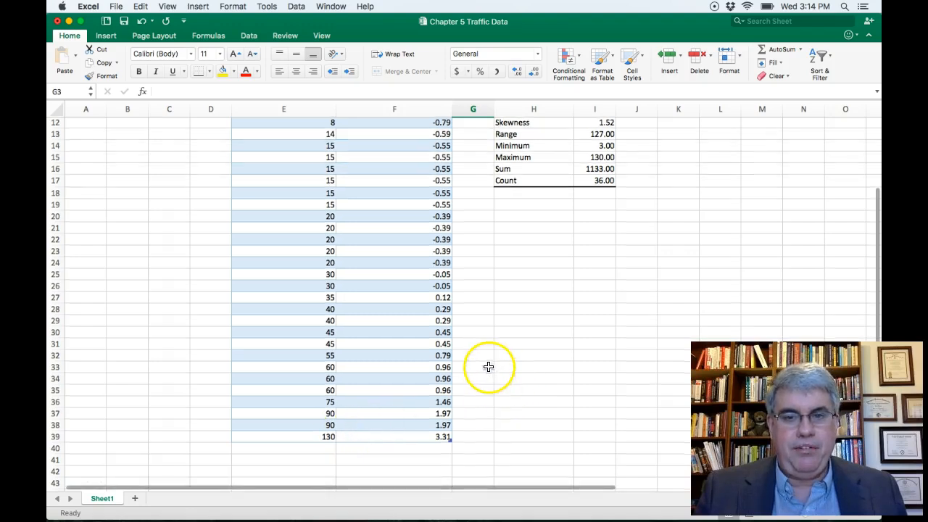
pyautogui.scroll(3)
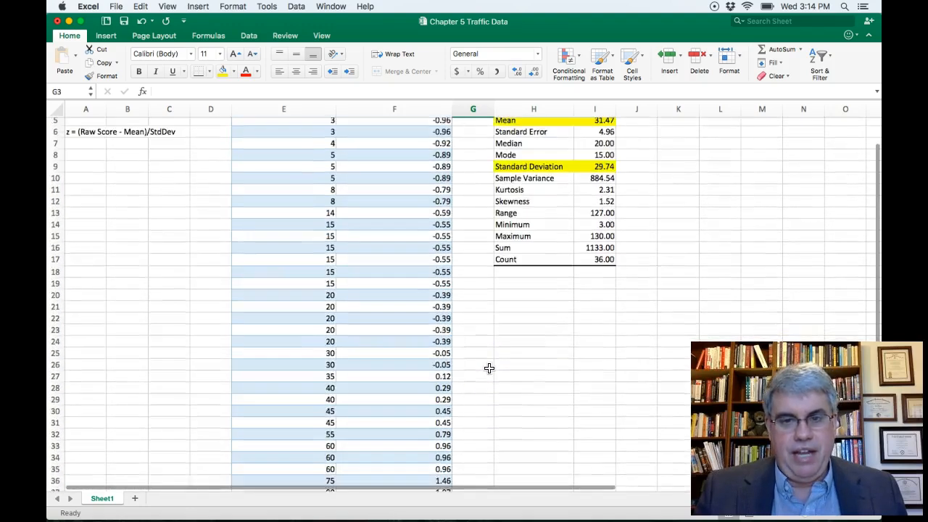
pyautogui.scroll(3)
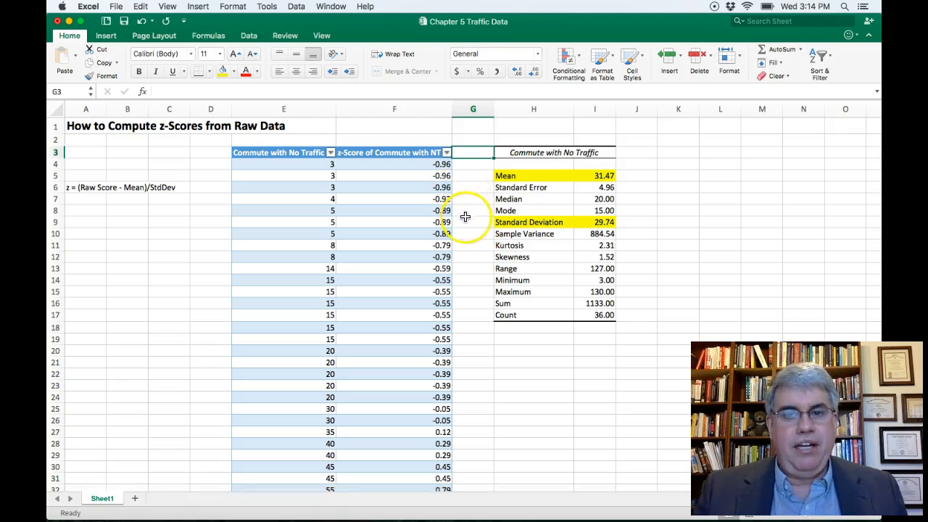
pyautogui.moveTo(470, 222)
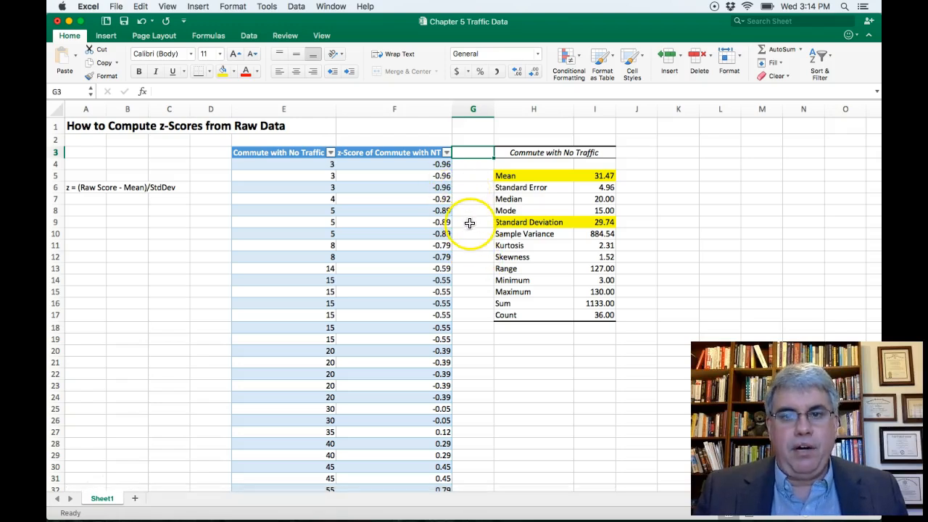